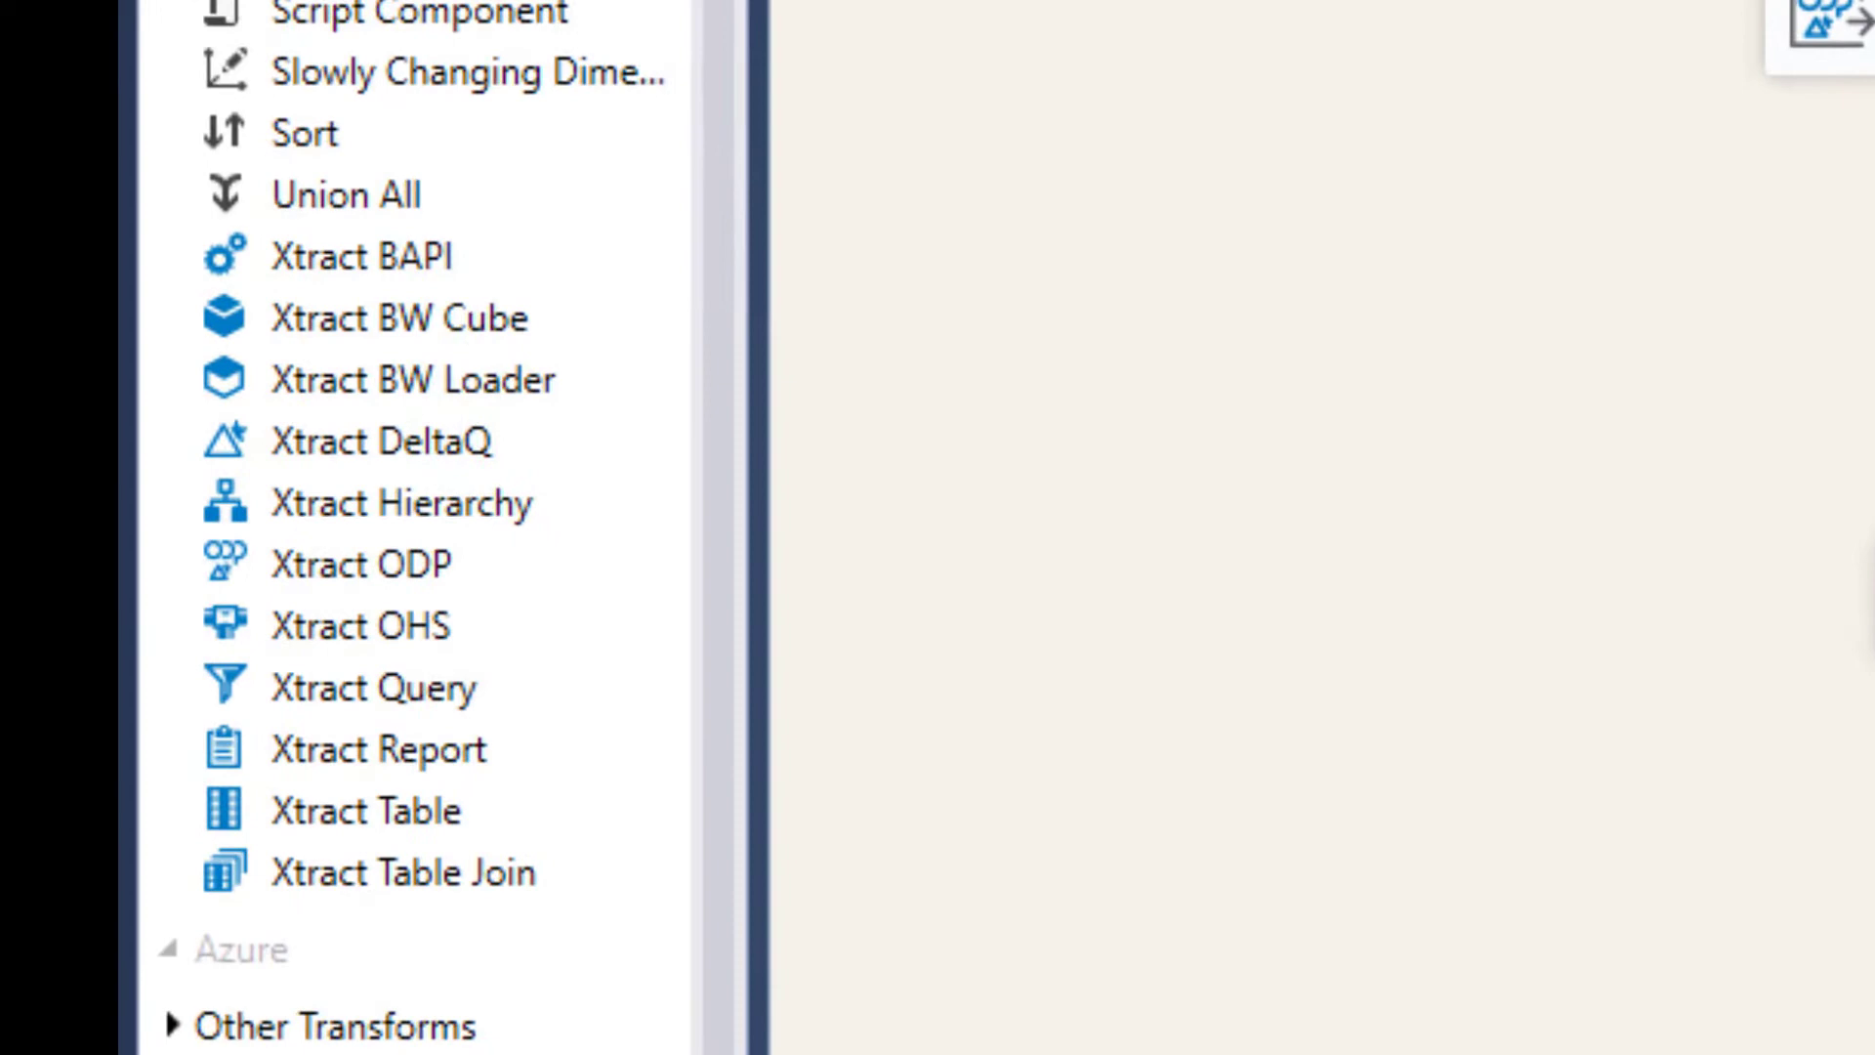
# Step: View the Xtract-ADF factory's integration runtimes under Monitor and show the XTRACT-IR runtime's details
pyautogui.scroll(-3)
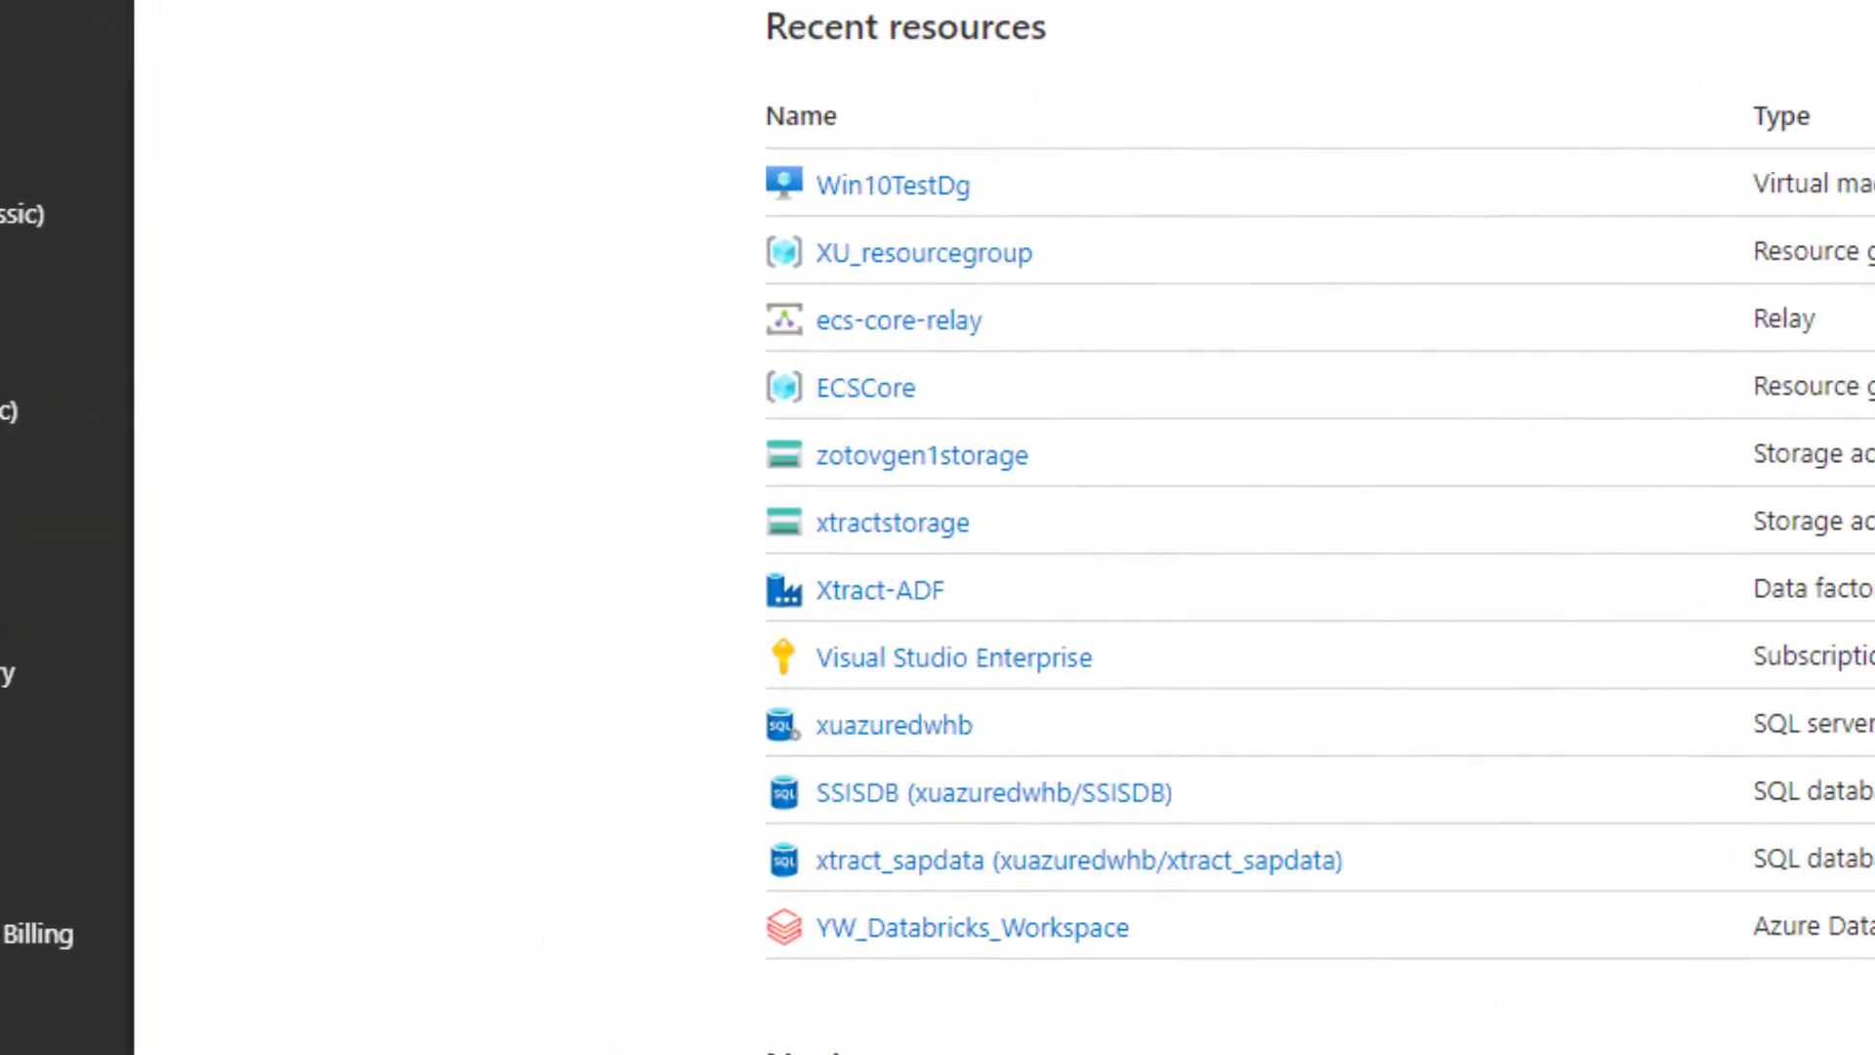
pyautogui.click(879, 588)
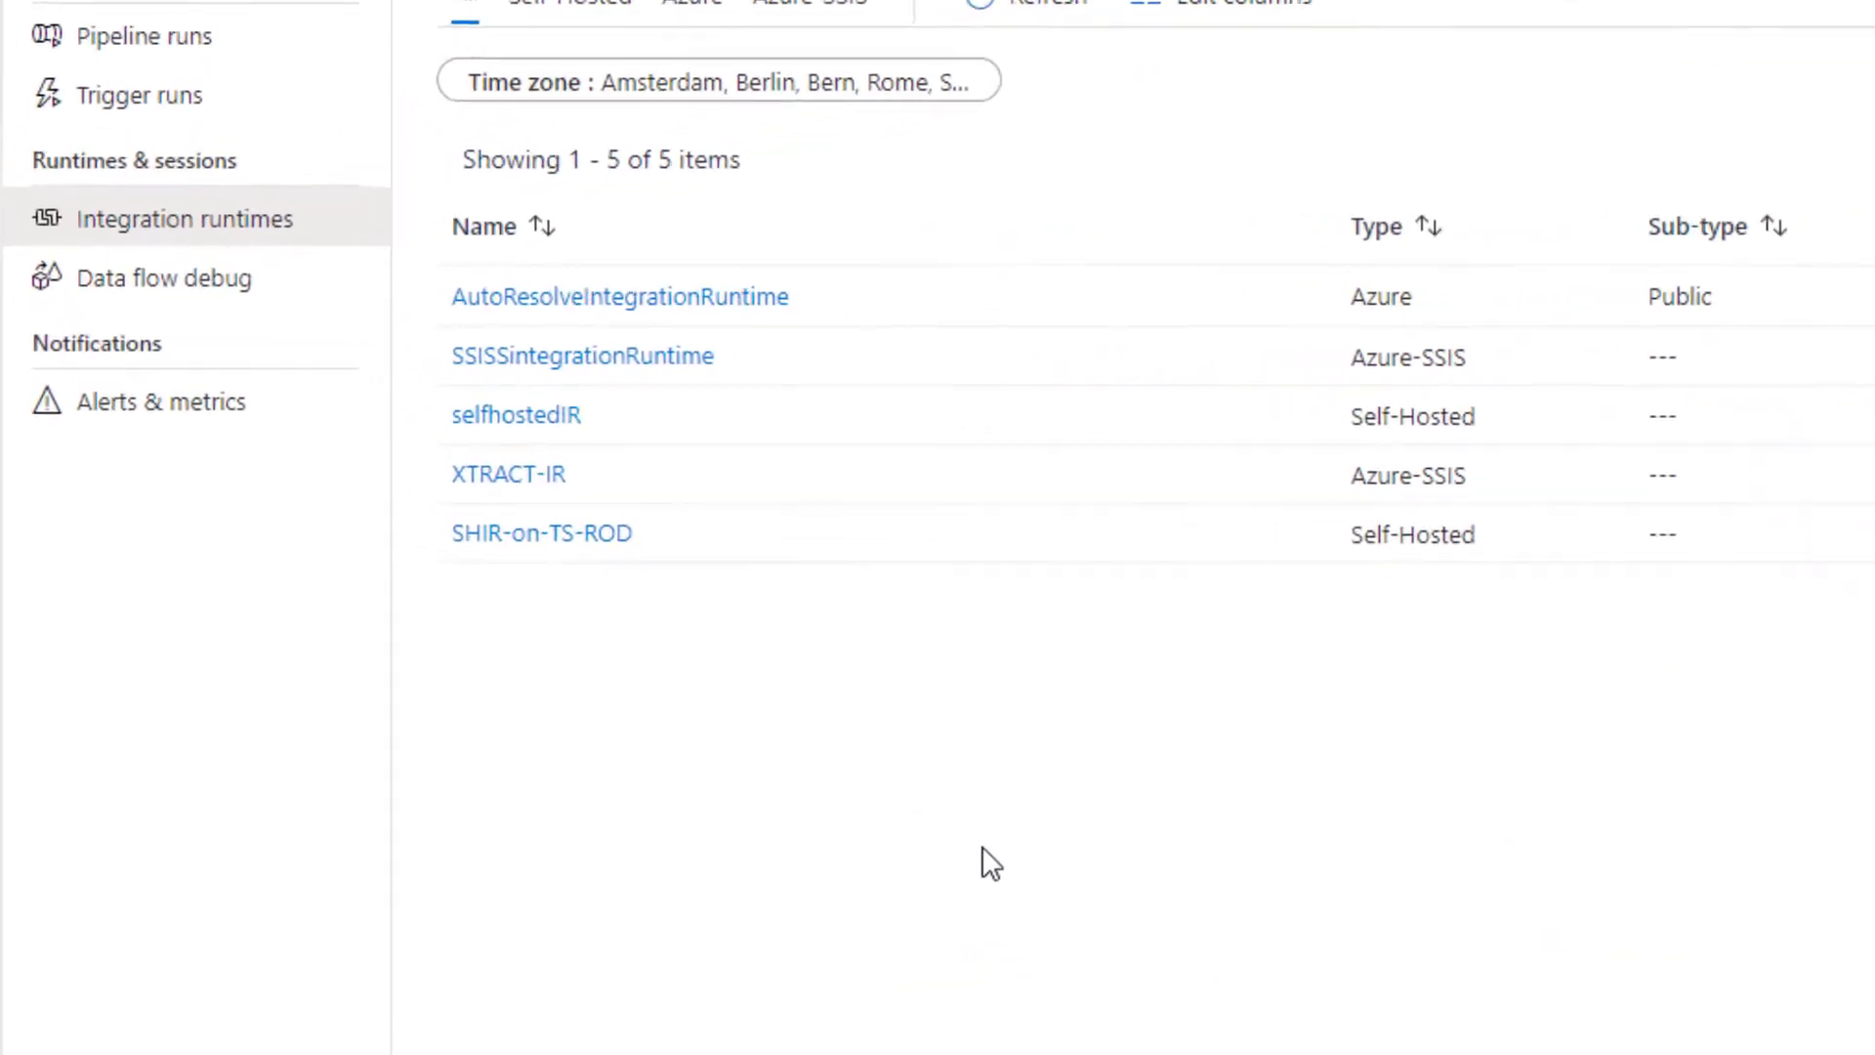
pyautogui.click(507, 473)
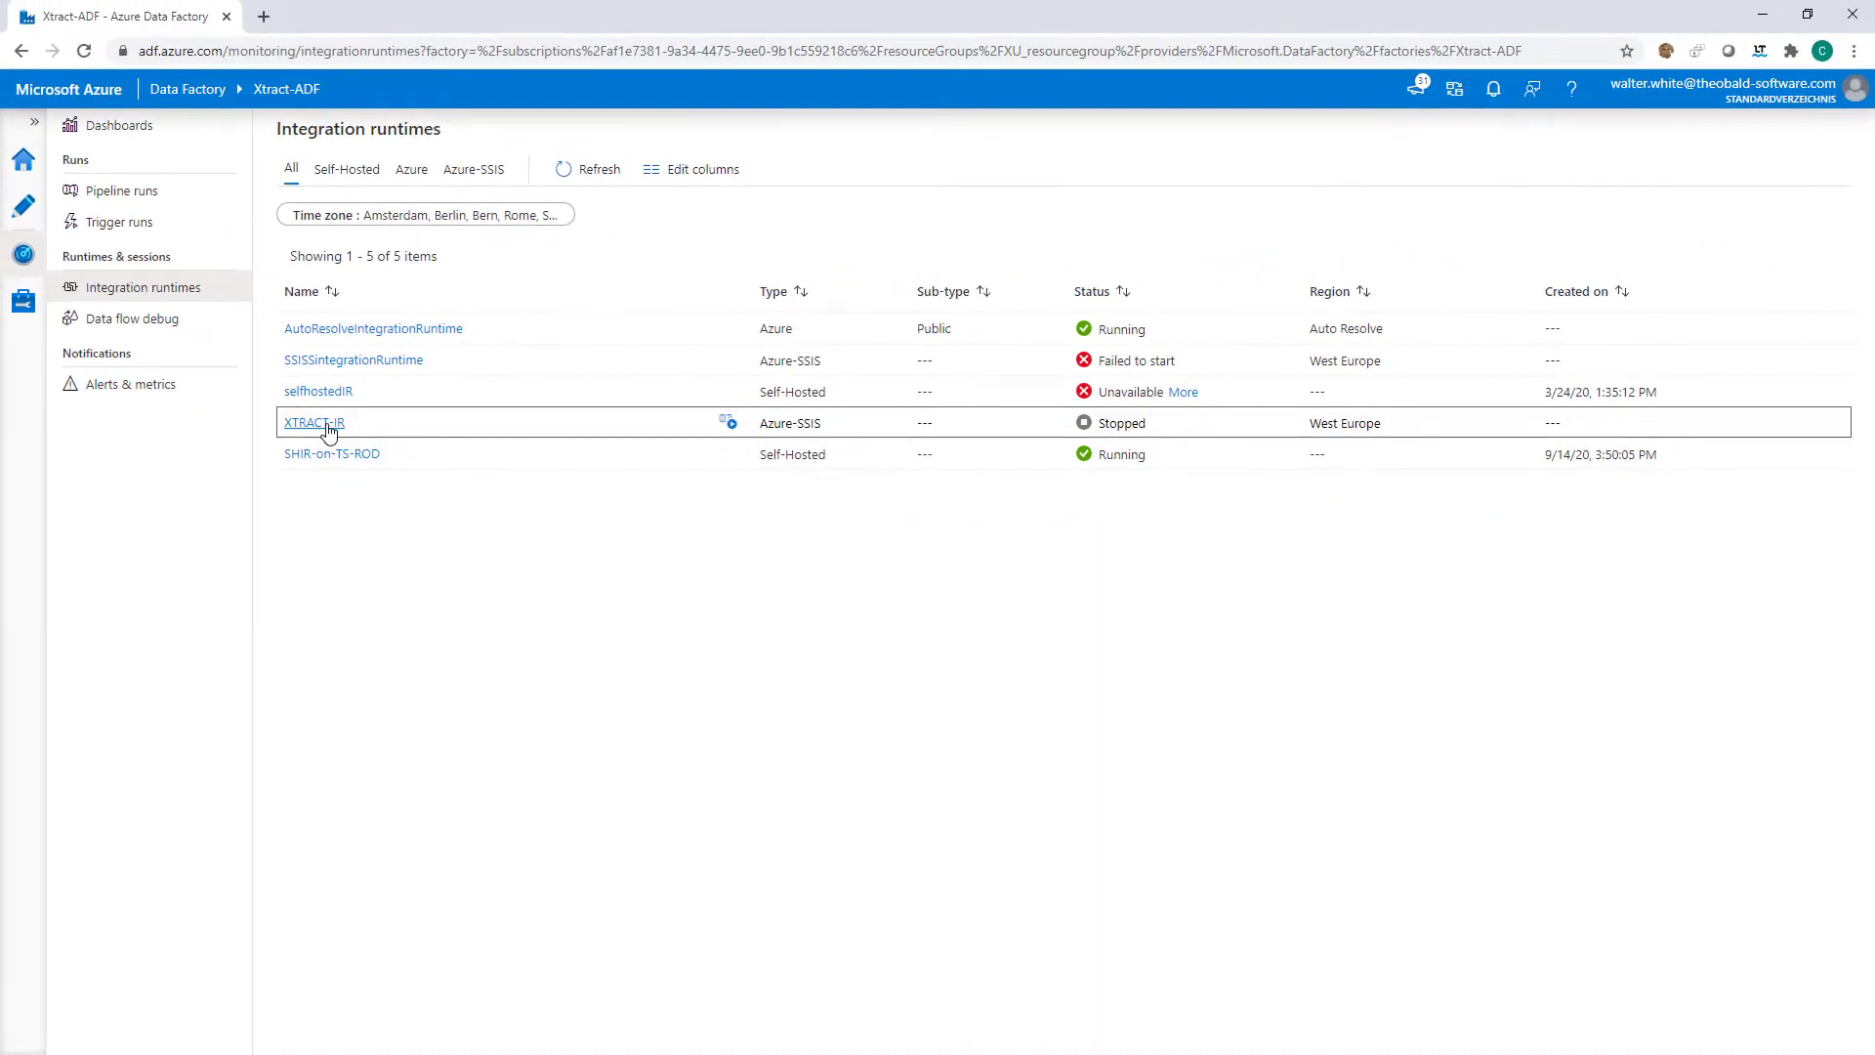
pyautogui.click(314, 421)
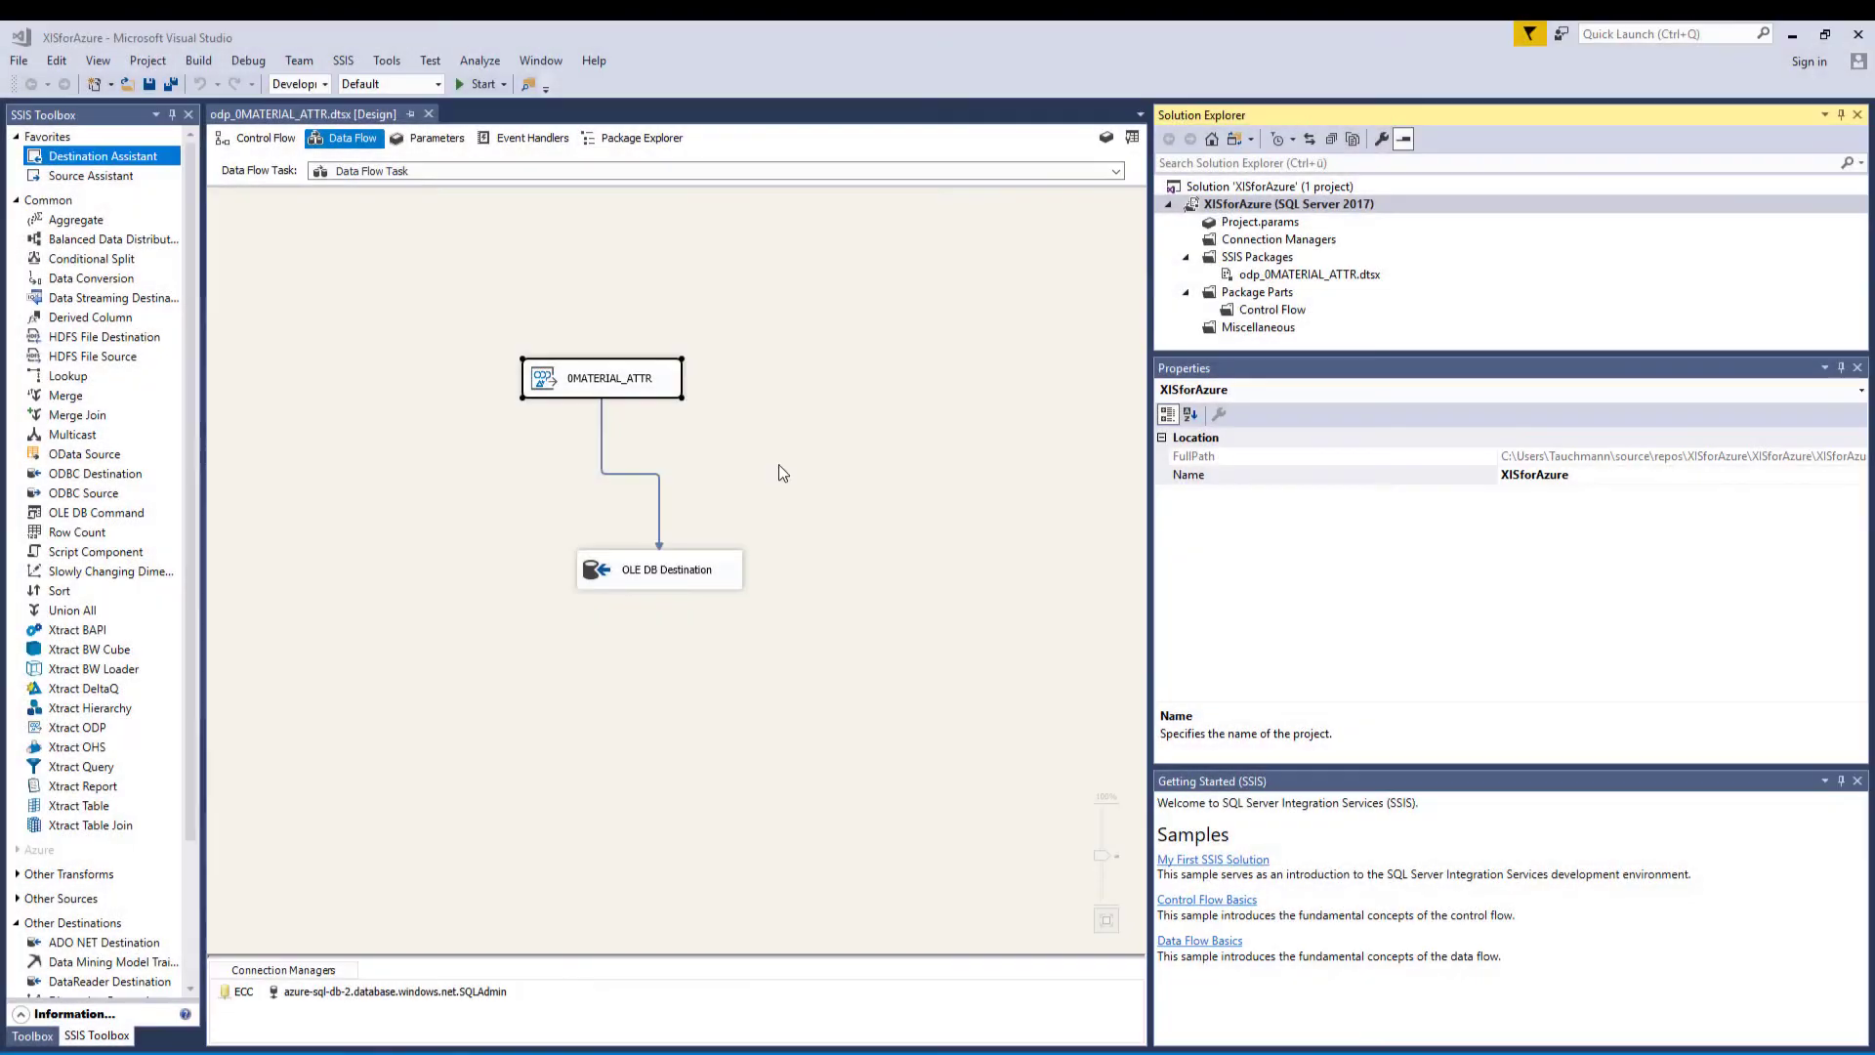
pyautogui.moveTo(622, 392)
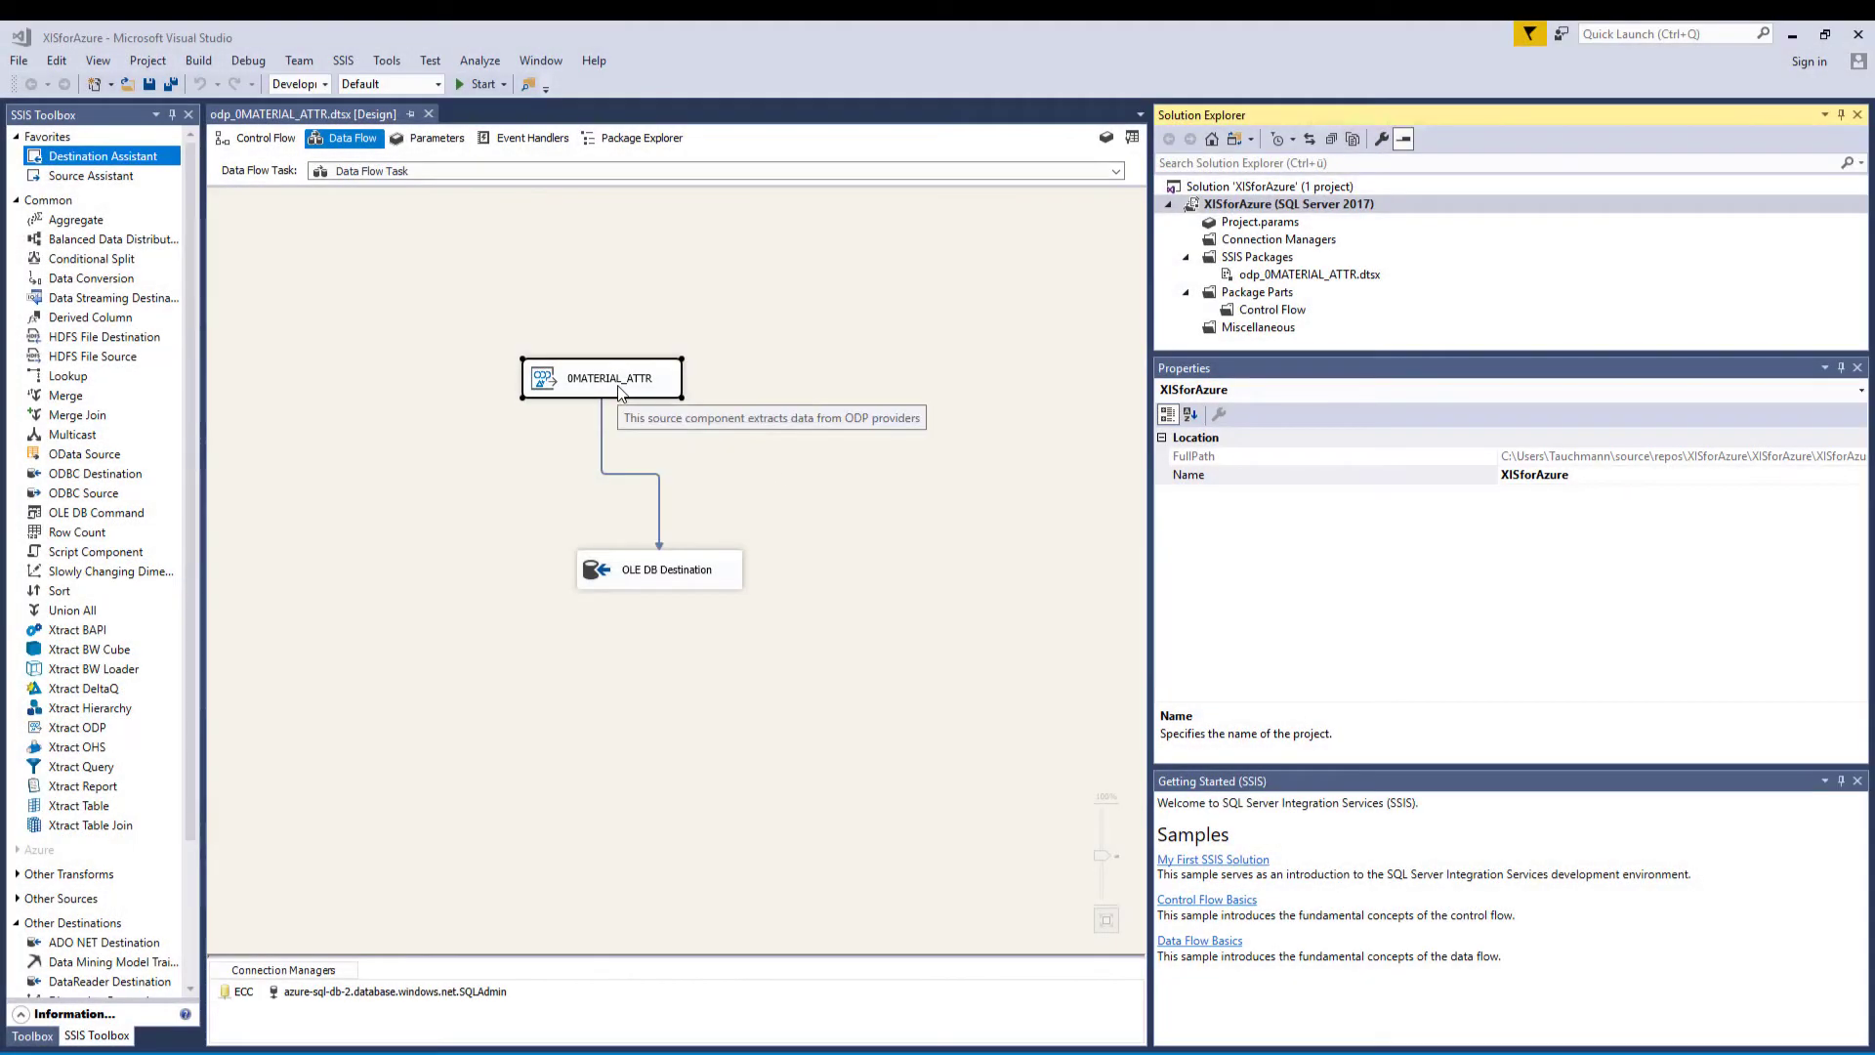
pyautogui.moveTo(680, 575)
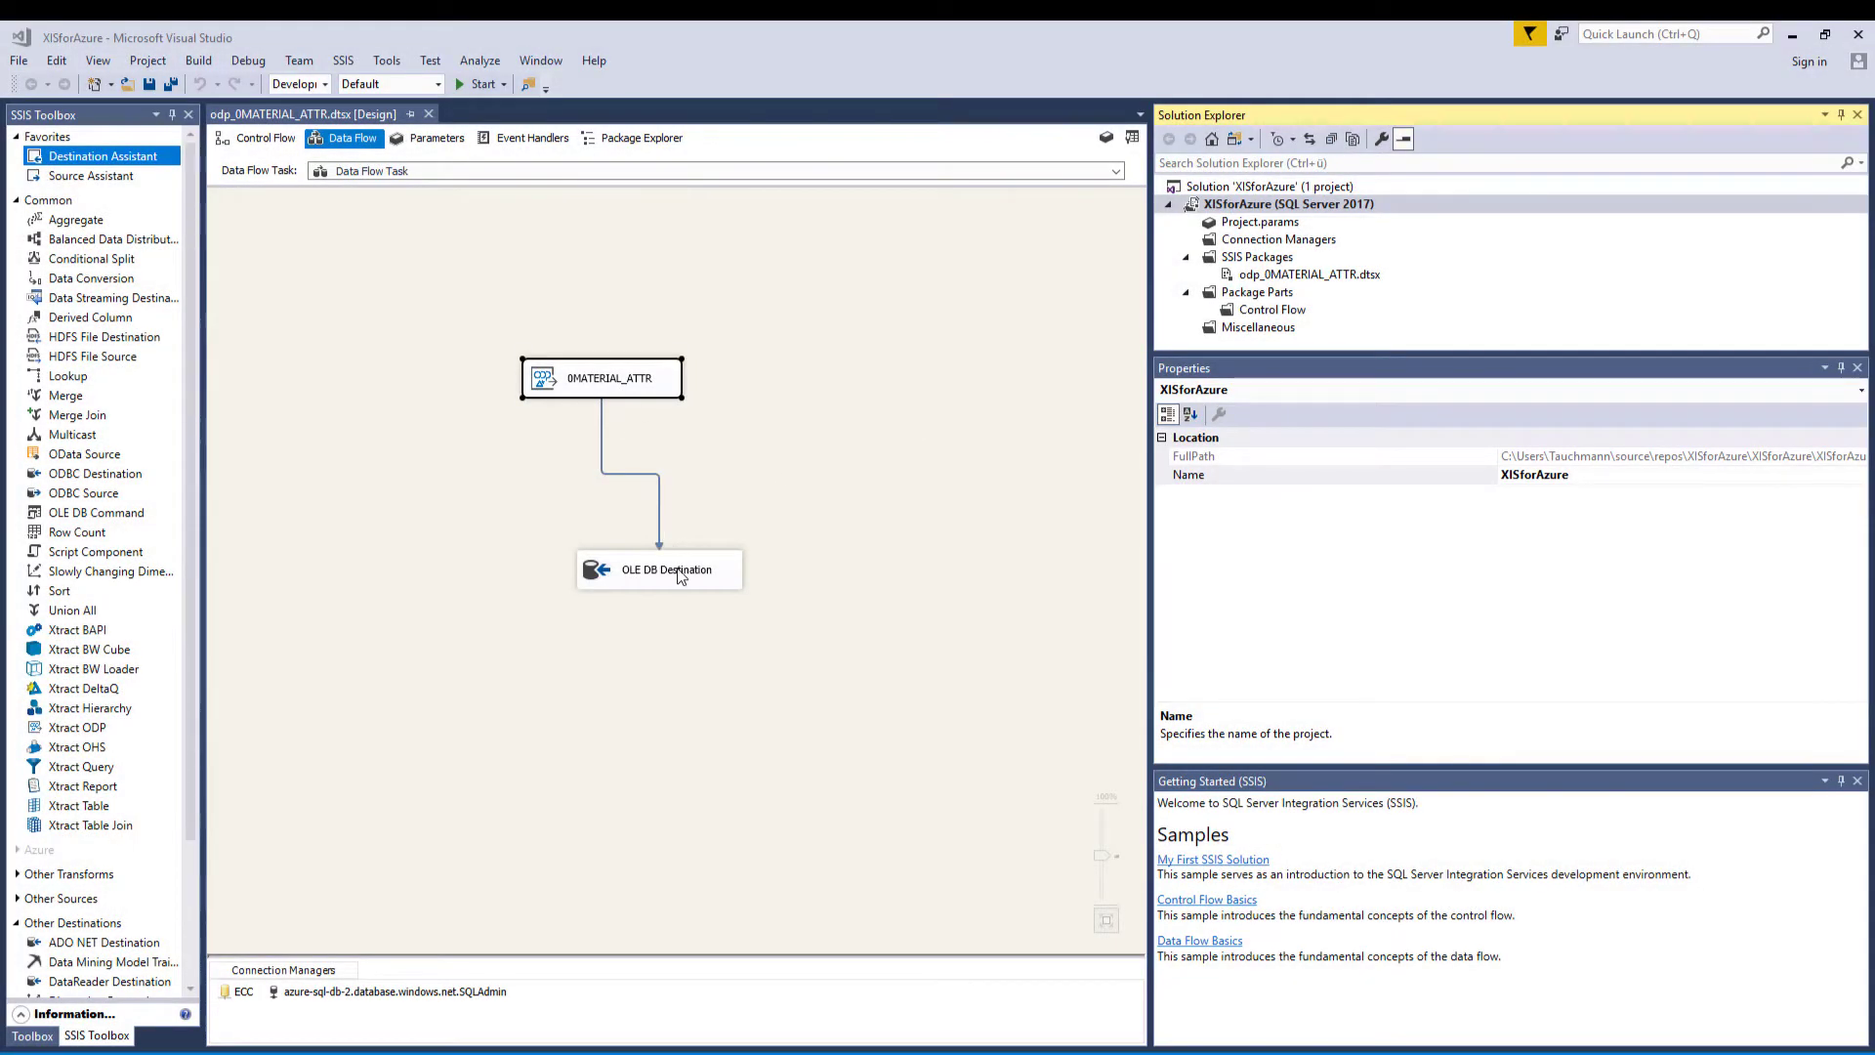
pyautogui.moveTo(666, 569)
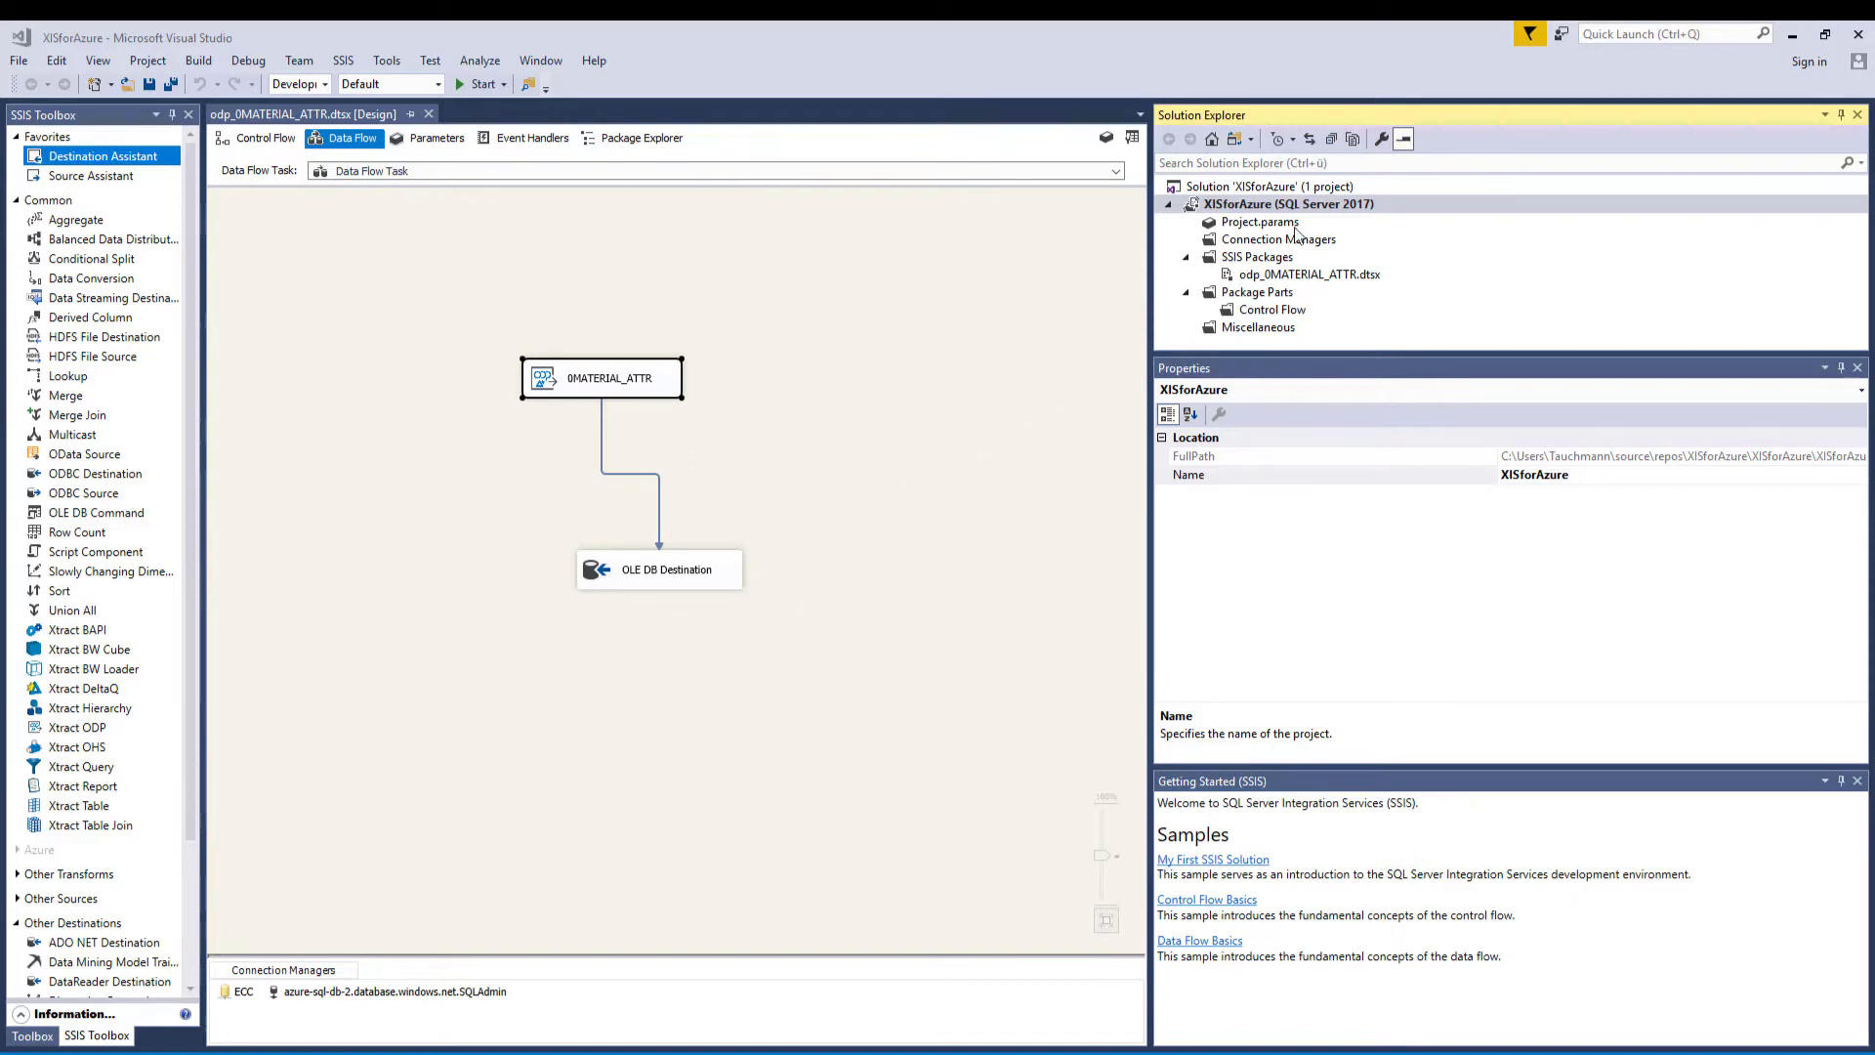
# Step: Show the project actions for XISforAzure in Solution Explorer
pyautogui.rightClick(1287, 203)
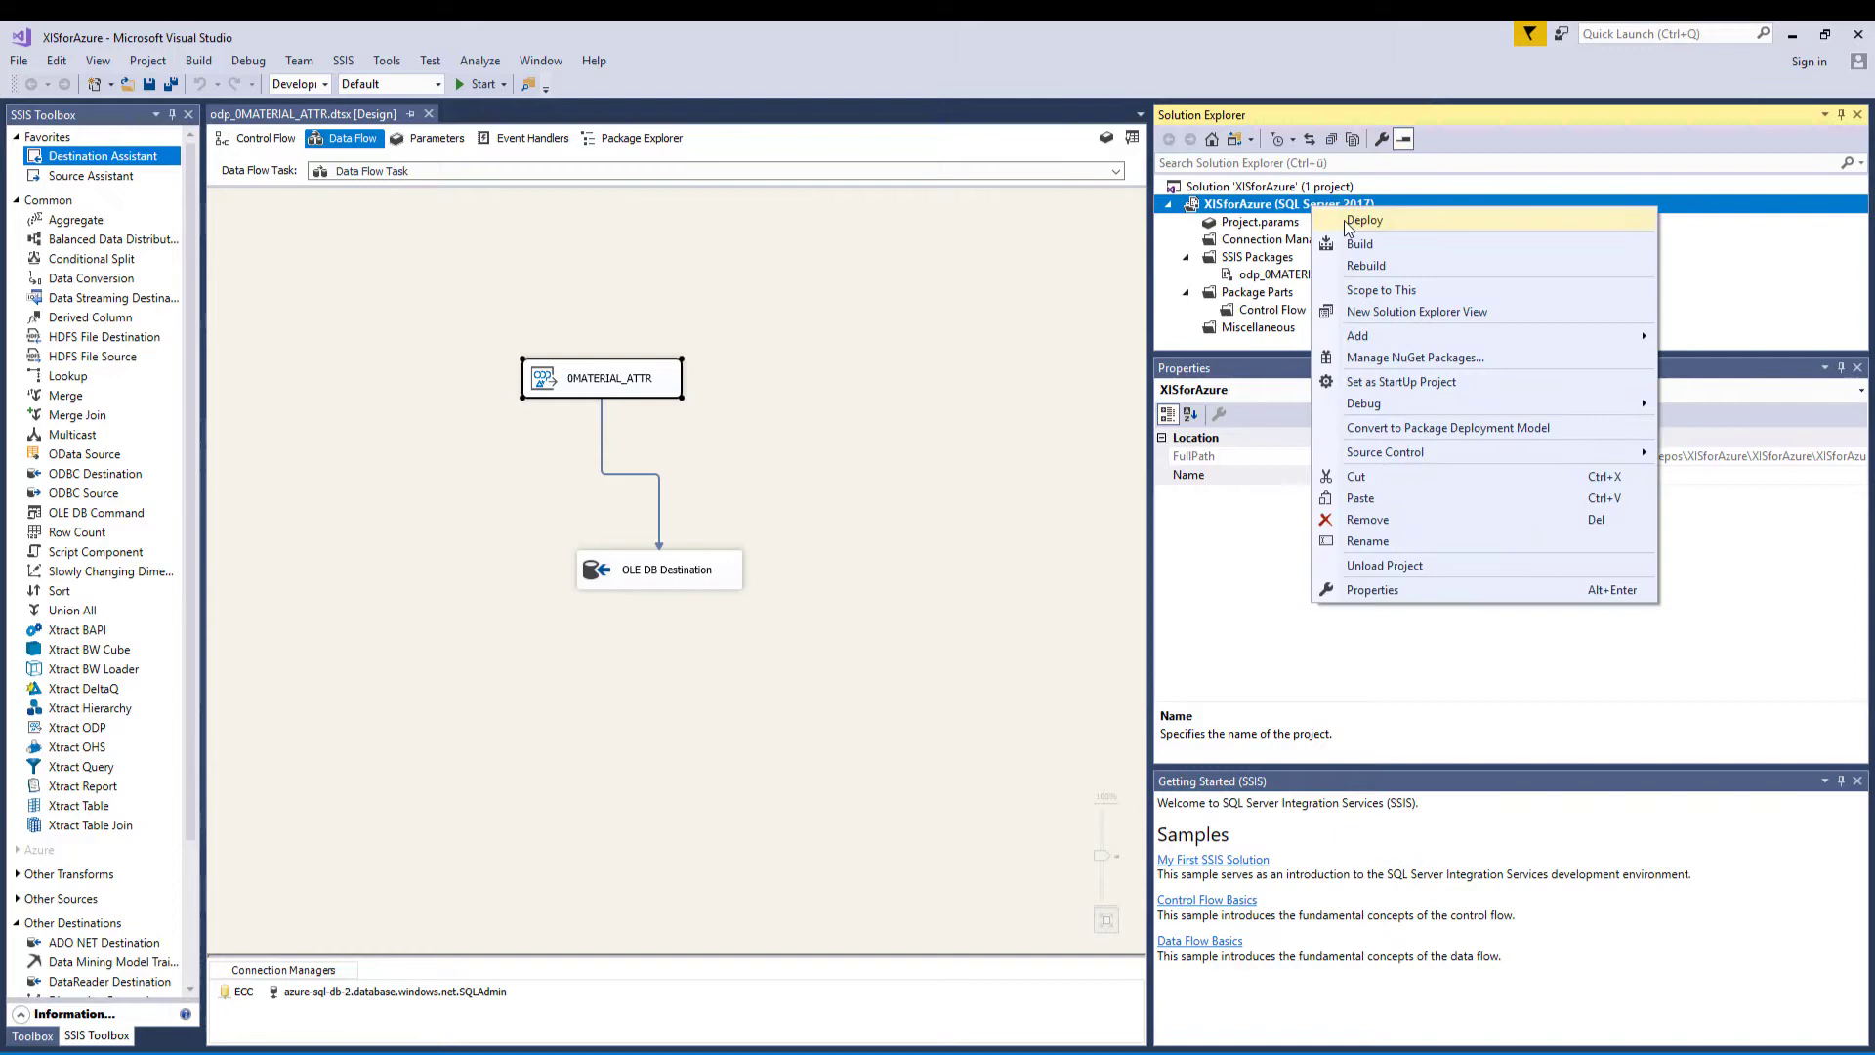
# Step: Deploy XISforAzure to the SSISDB catalog on azure-sql-db-2, connecting with SQL Server Authentication
pyautogui.click(1364, 219)
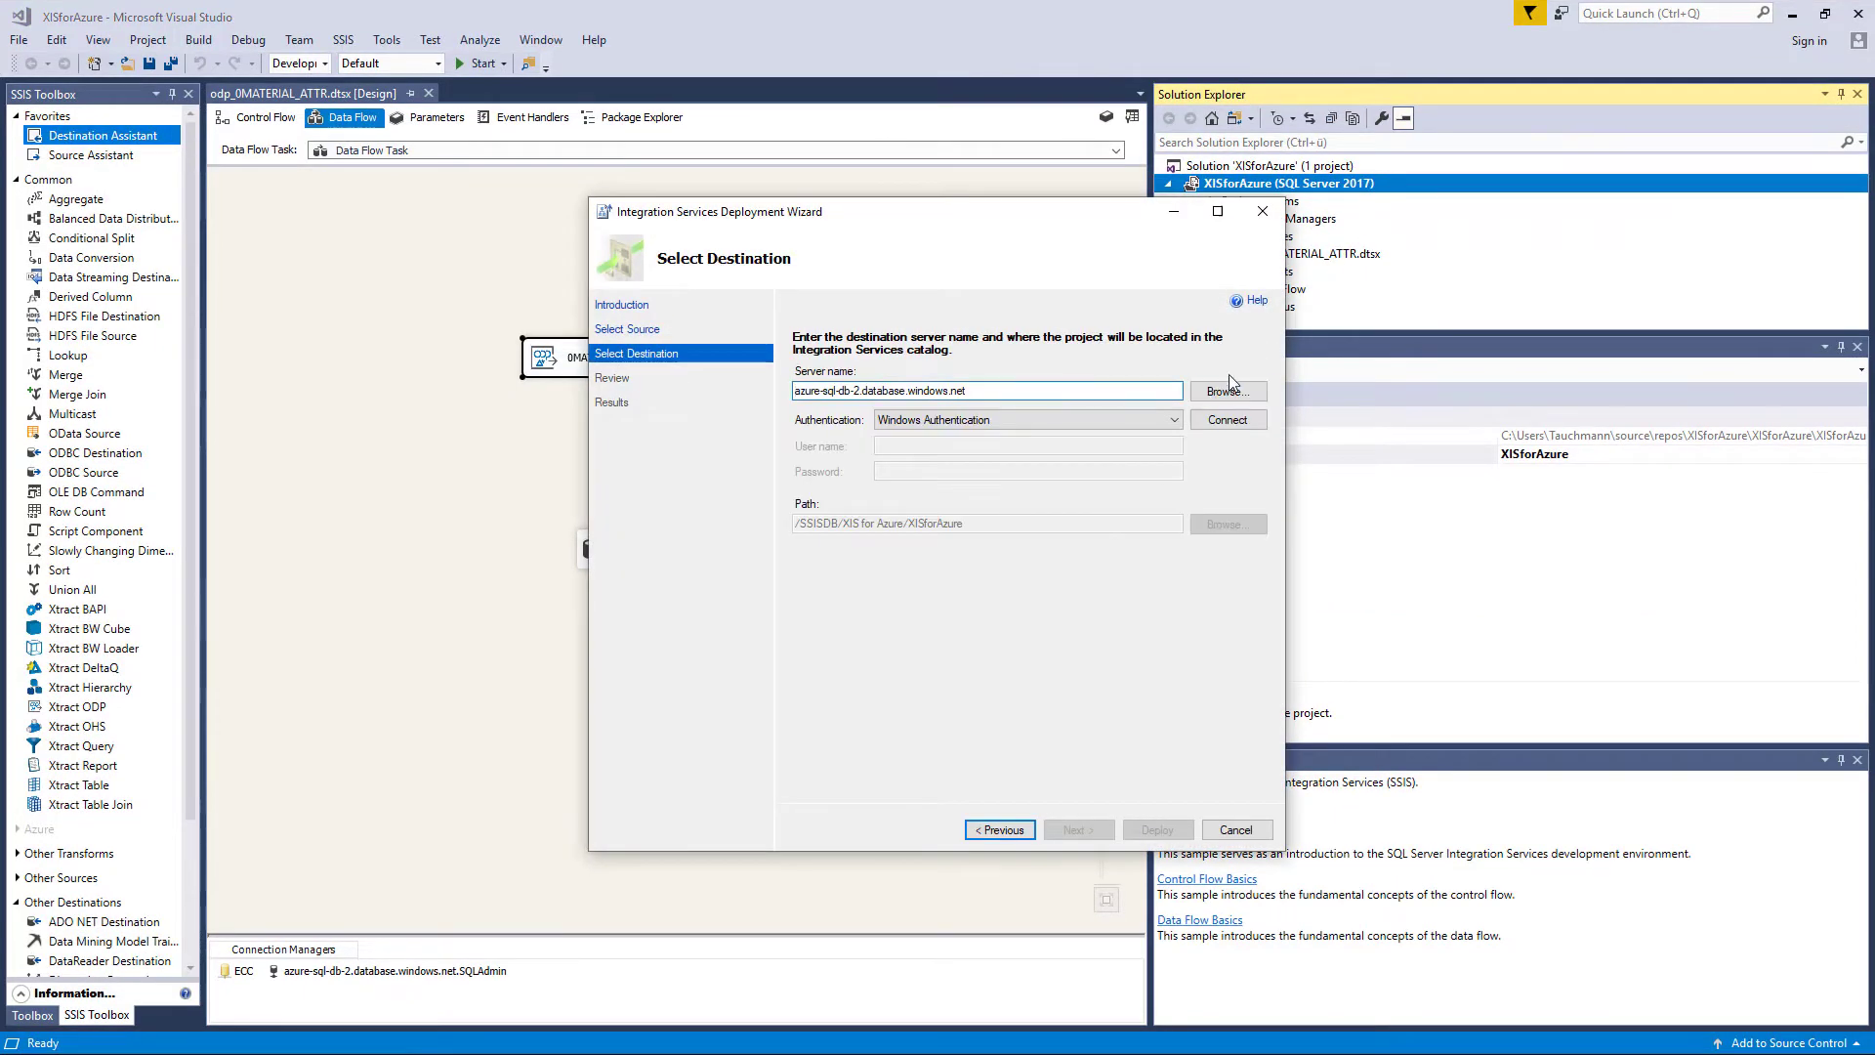
pyautogui.click(1170, 419)
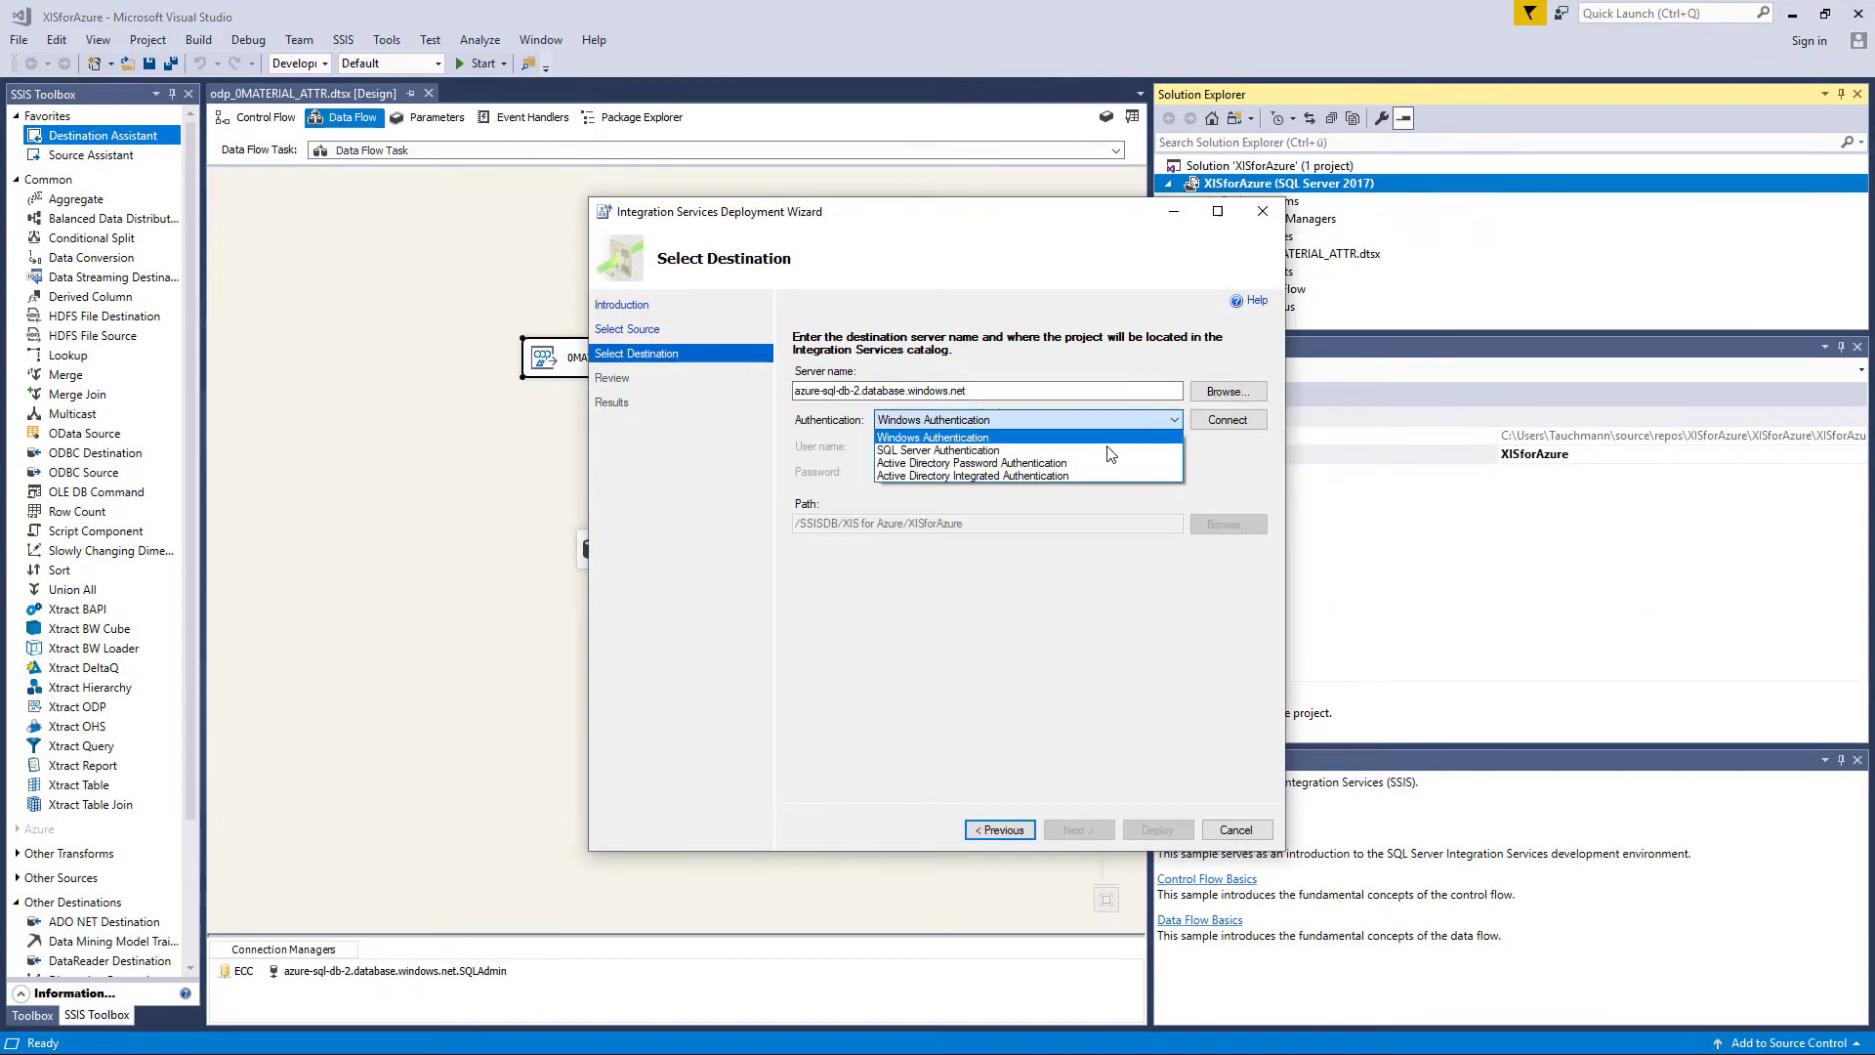
pyautogui.click(938, 449)
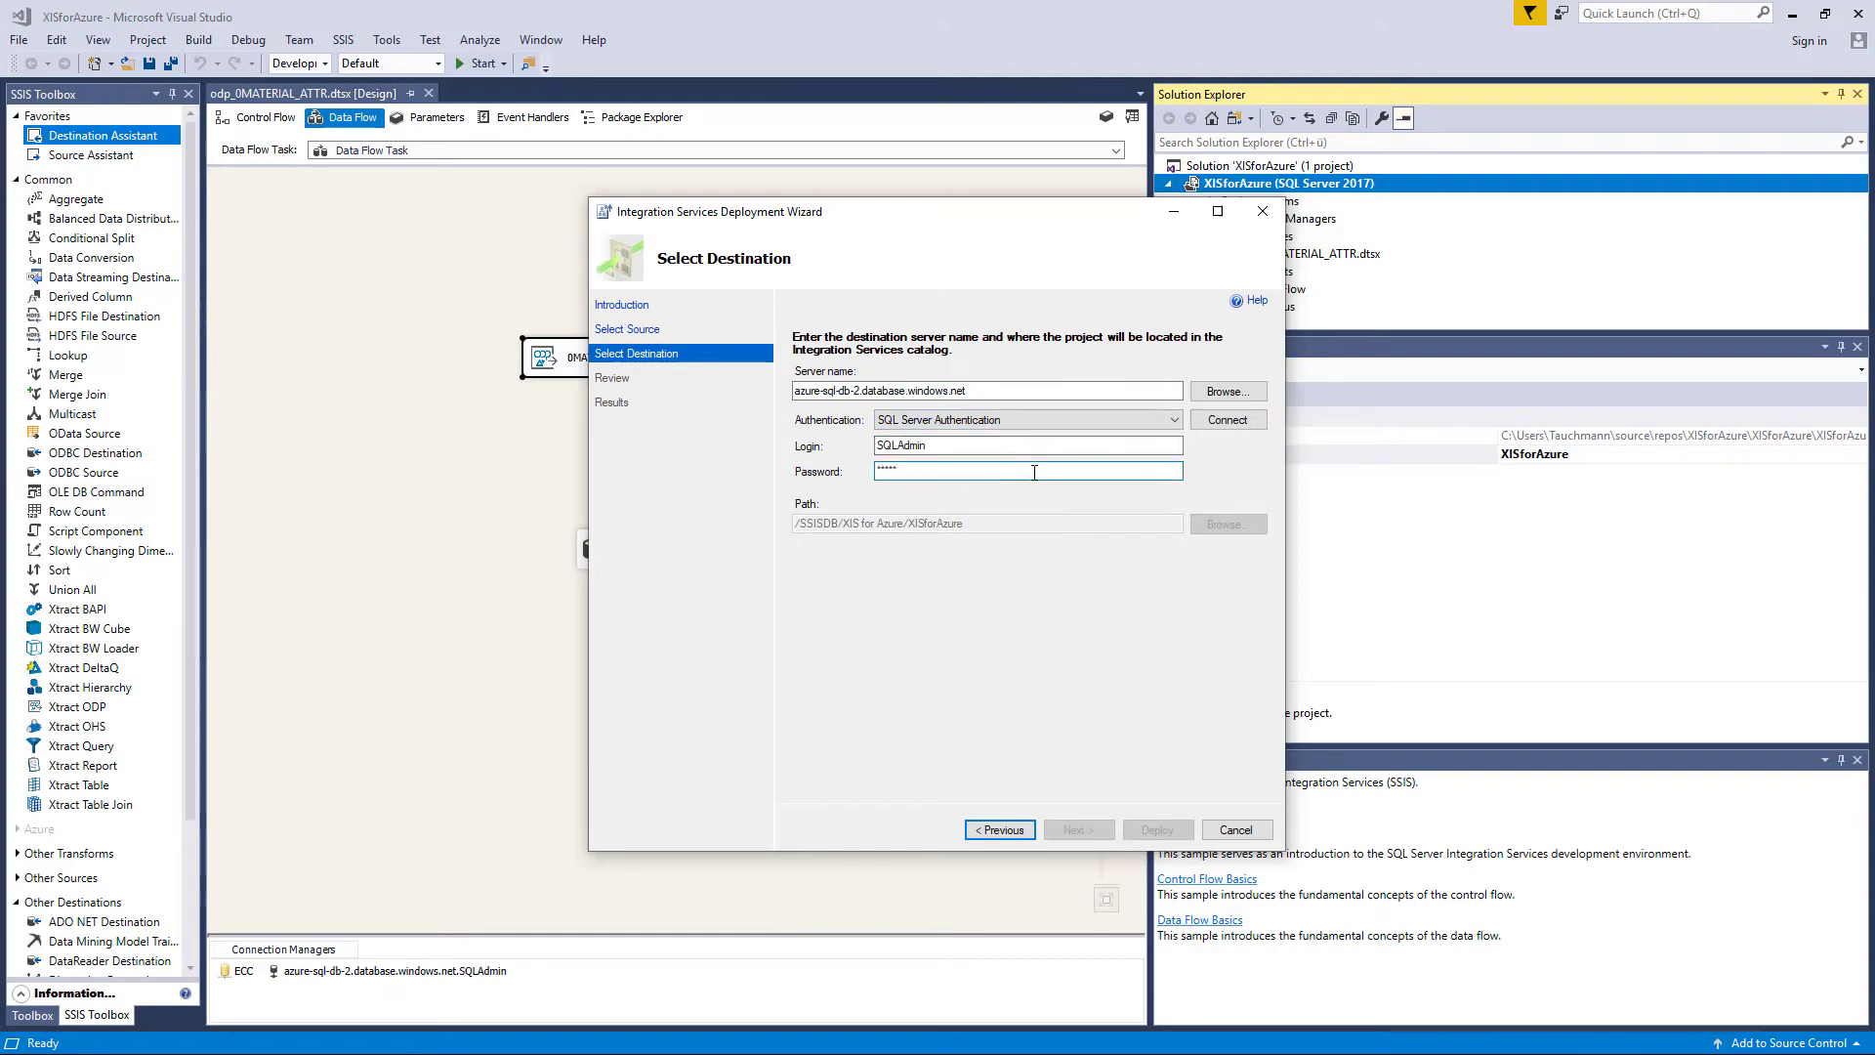
pyautogui.click(1226, 420)
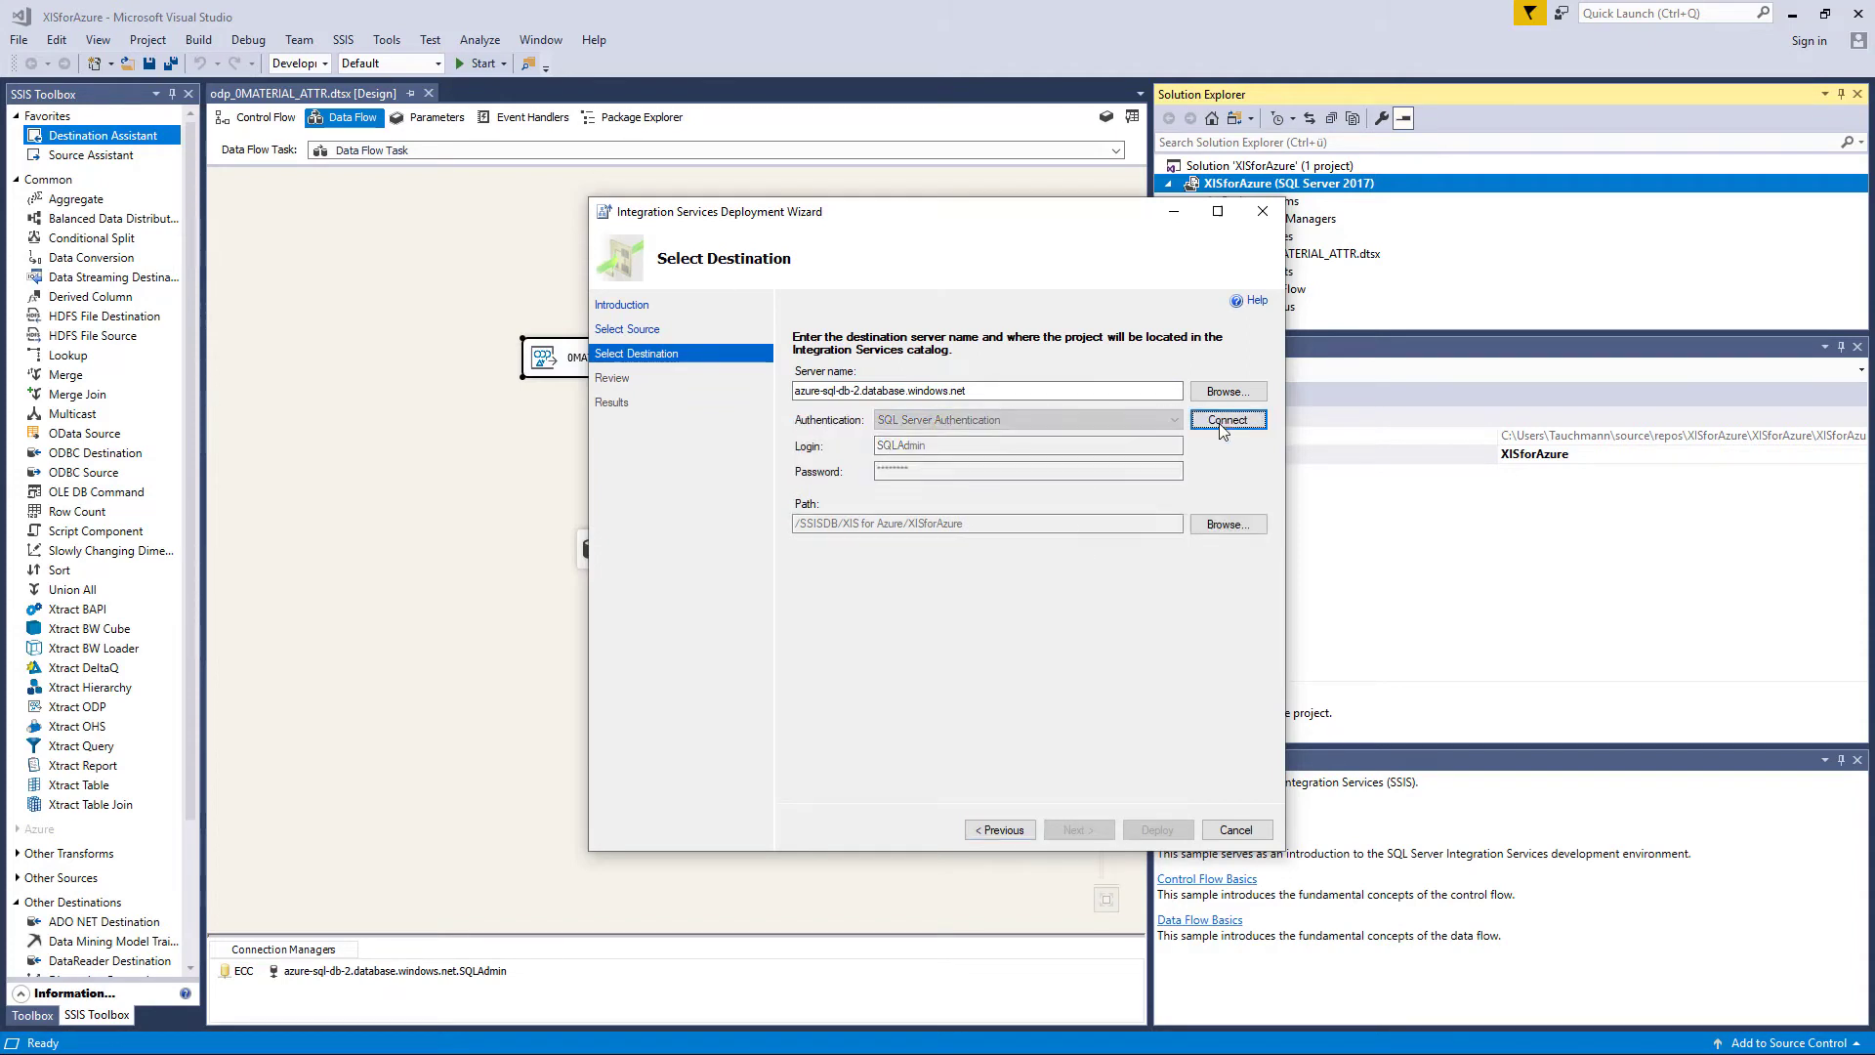
pyautogui.click(1155, 829)
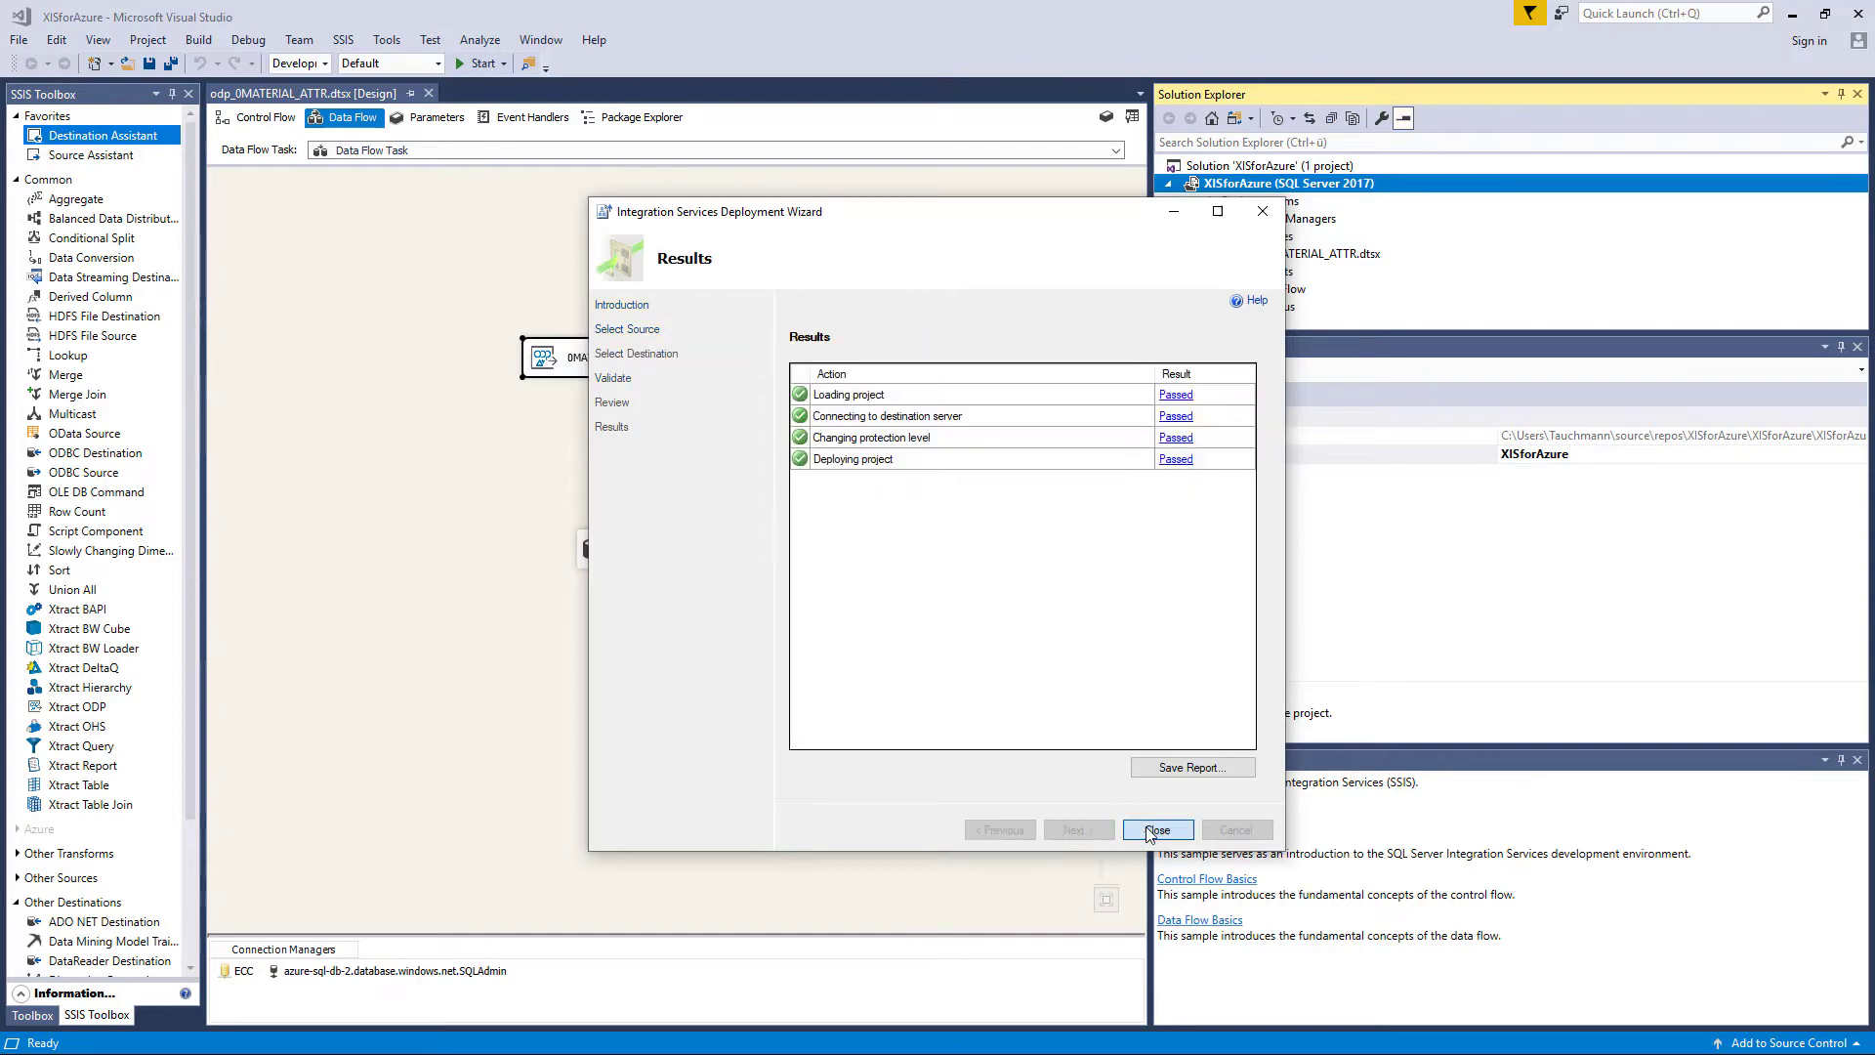
pyautogui.click(1156, 830)
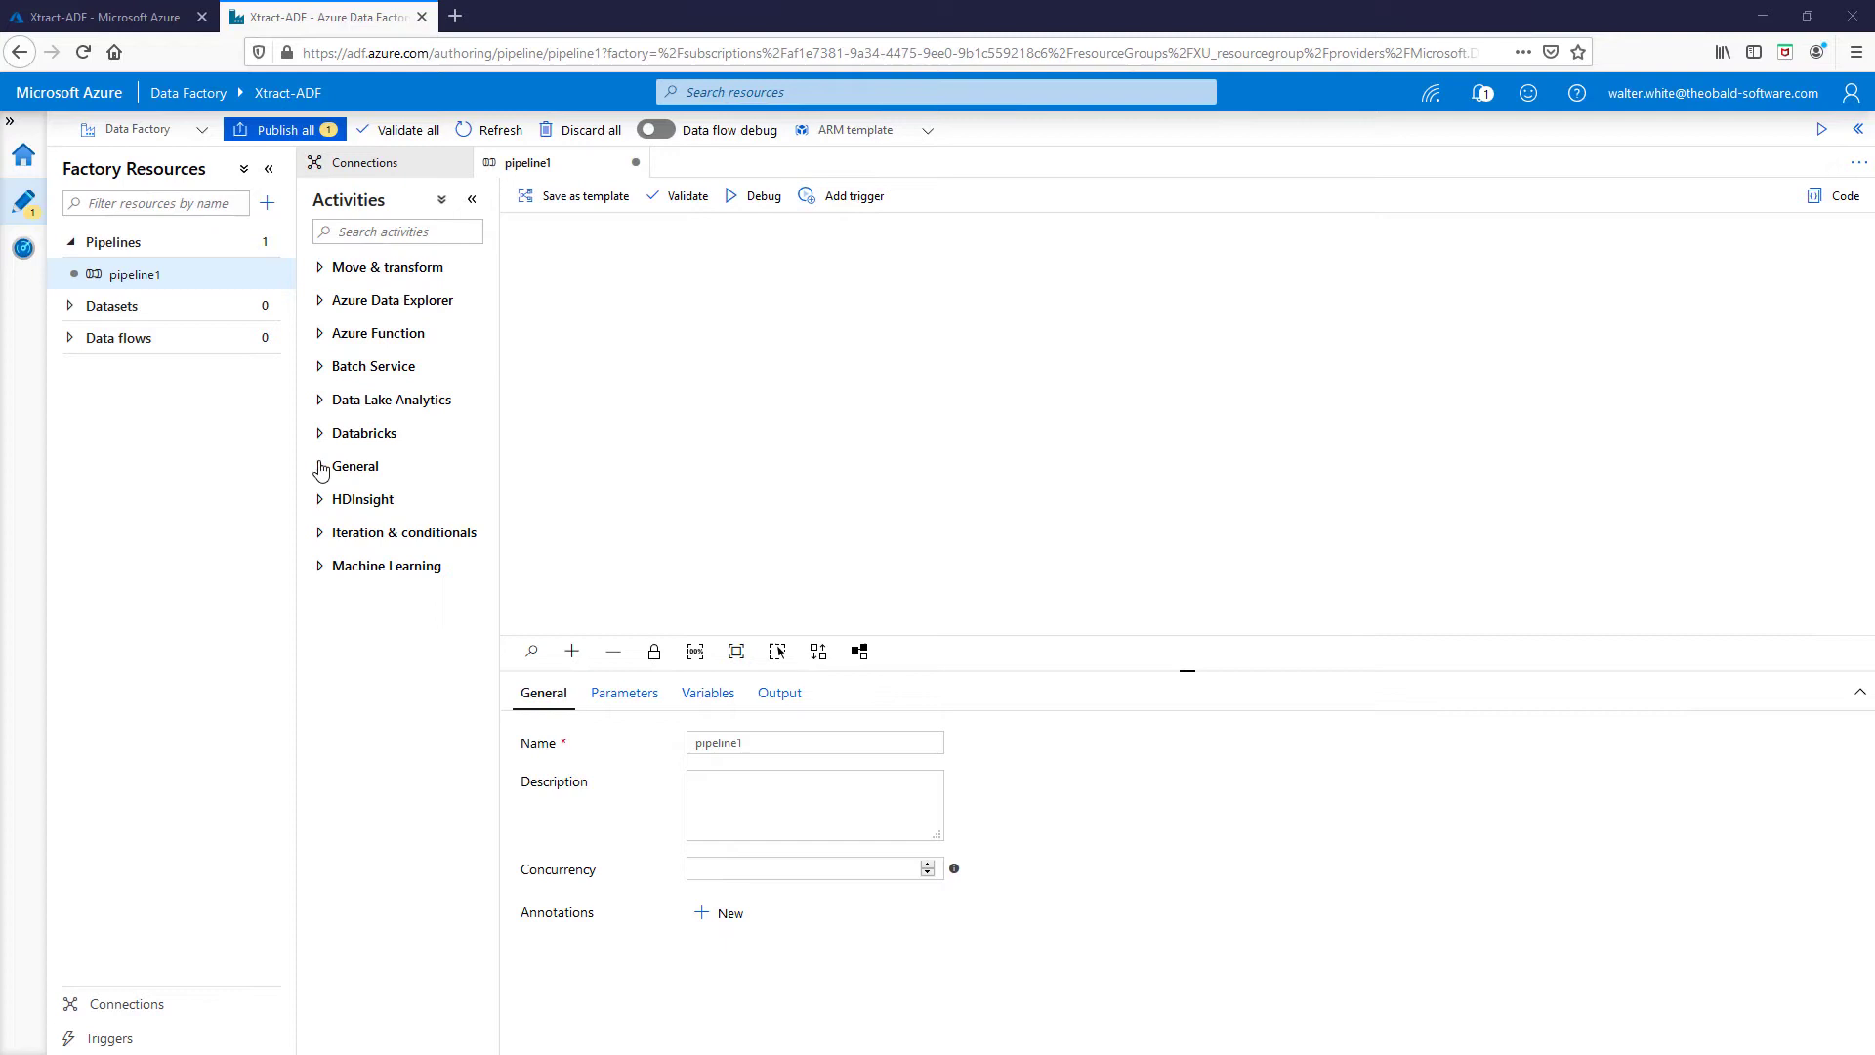
# Step: Add an Execute SSIS package activity on the Azure-SSIS IR running odp_0MATERIAL_ATTR.dtsx from XIS for Azure / XISforAzure
pyautogui.click(353, 465)
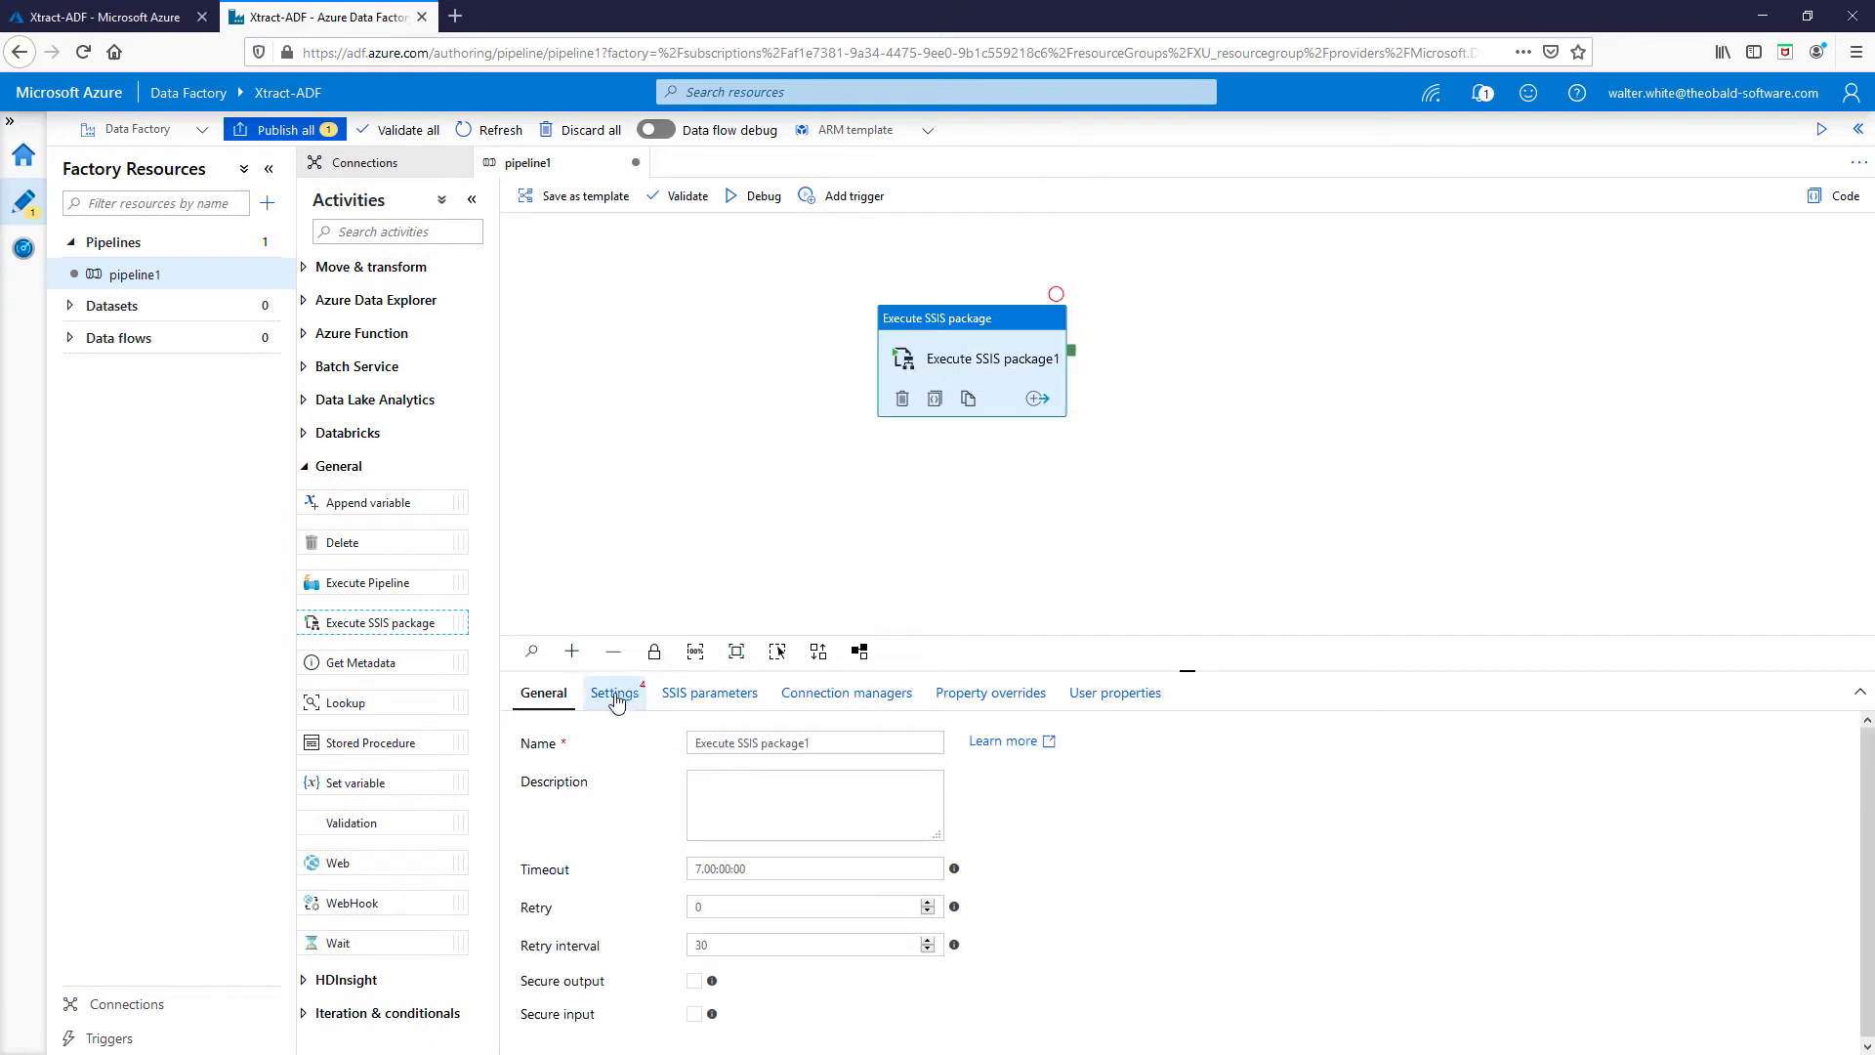
pyautogui.click(613, 692)
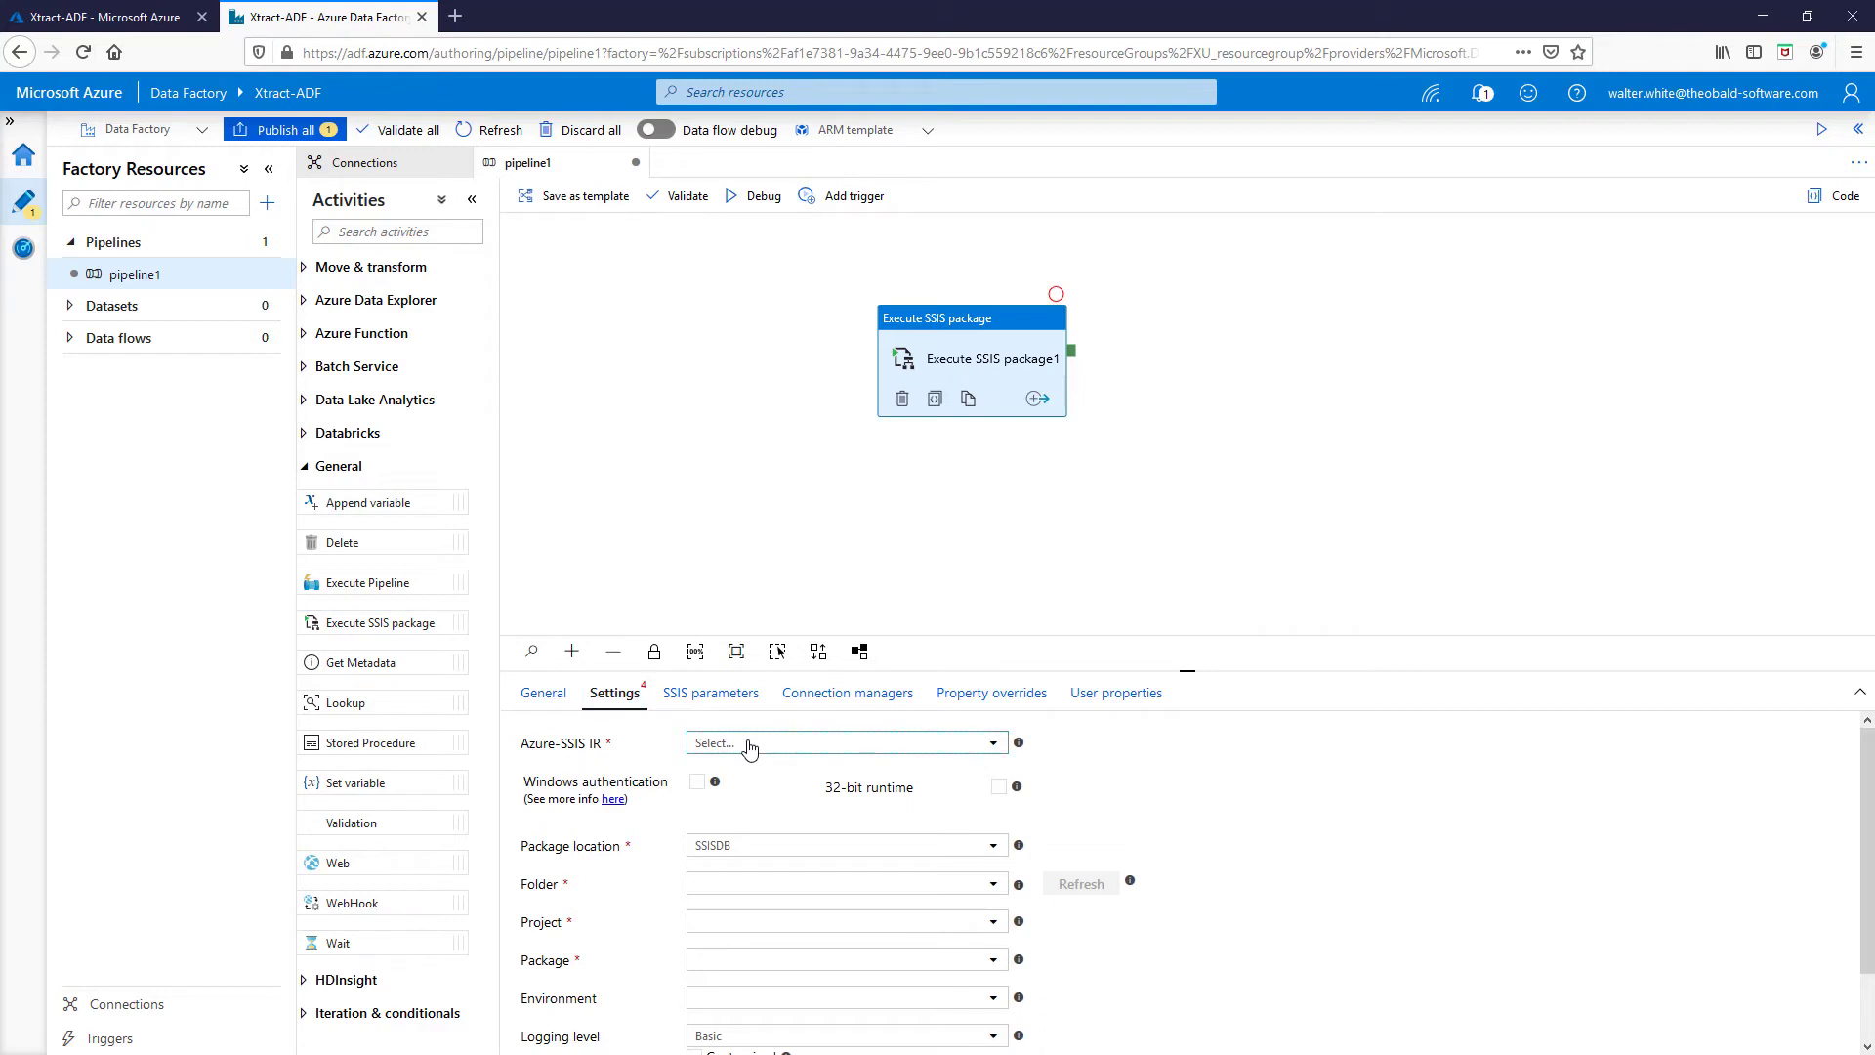
pyautogui.click(846, 741)
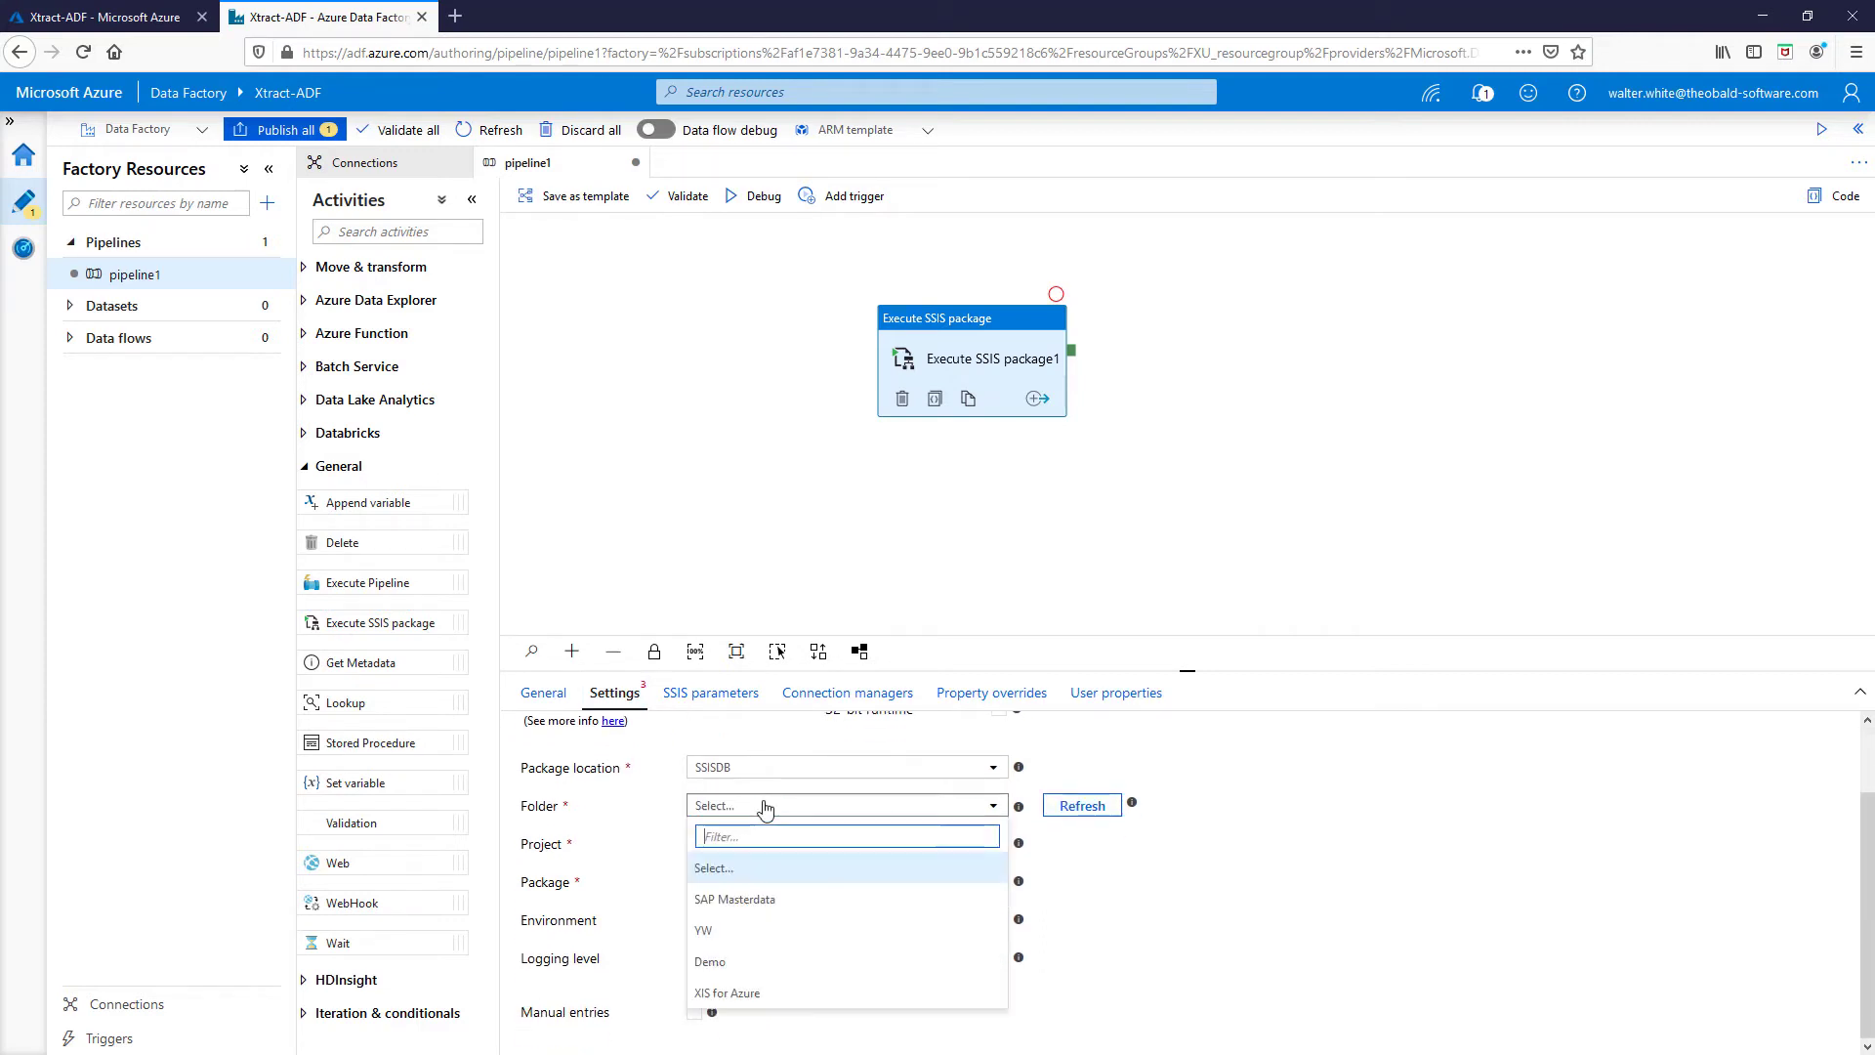
pyautogui.moveTo(731, 998)
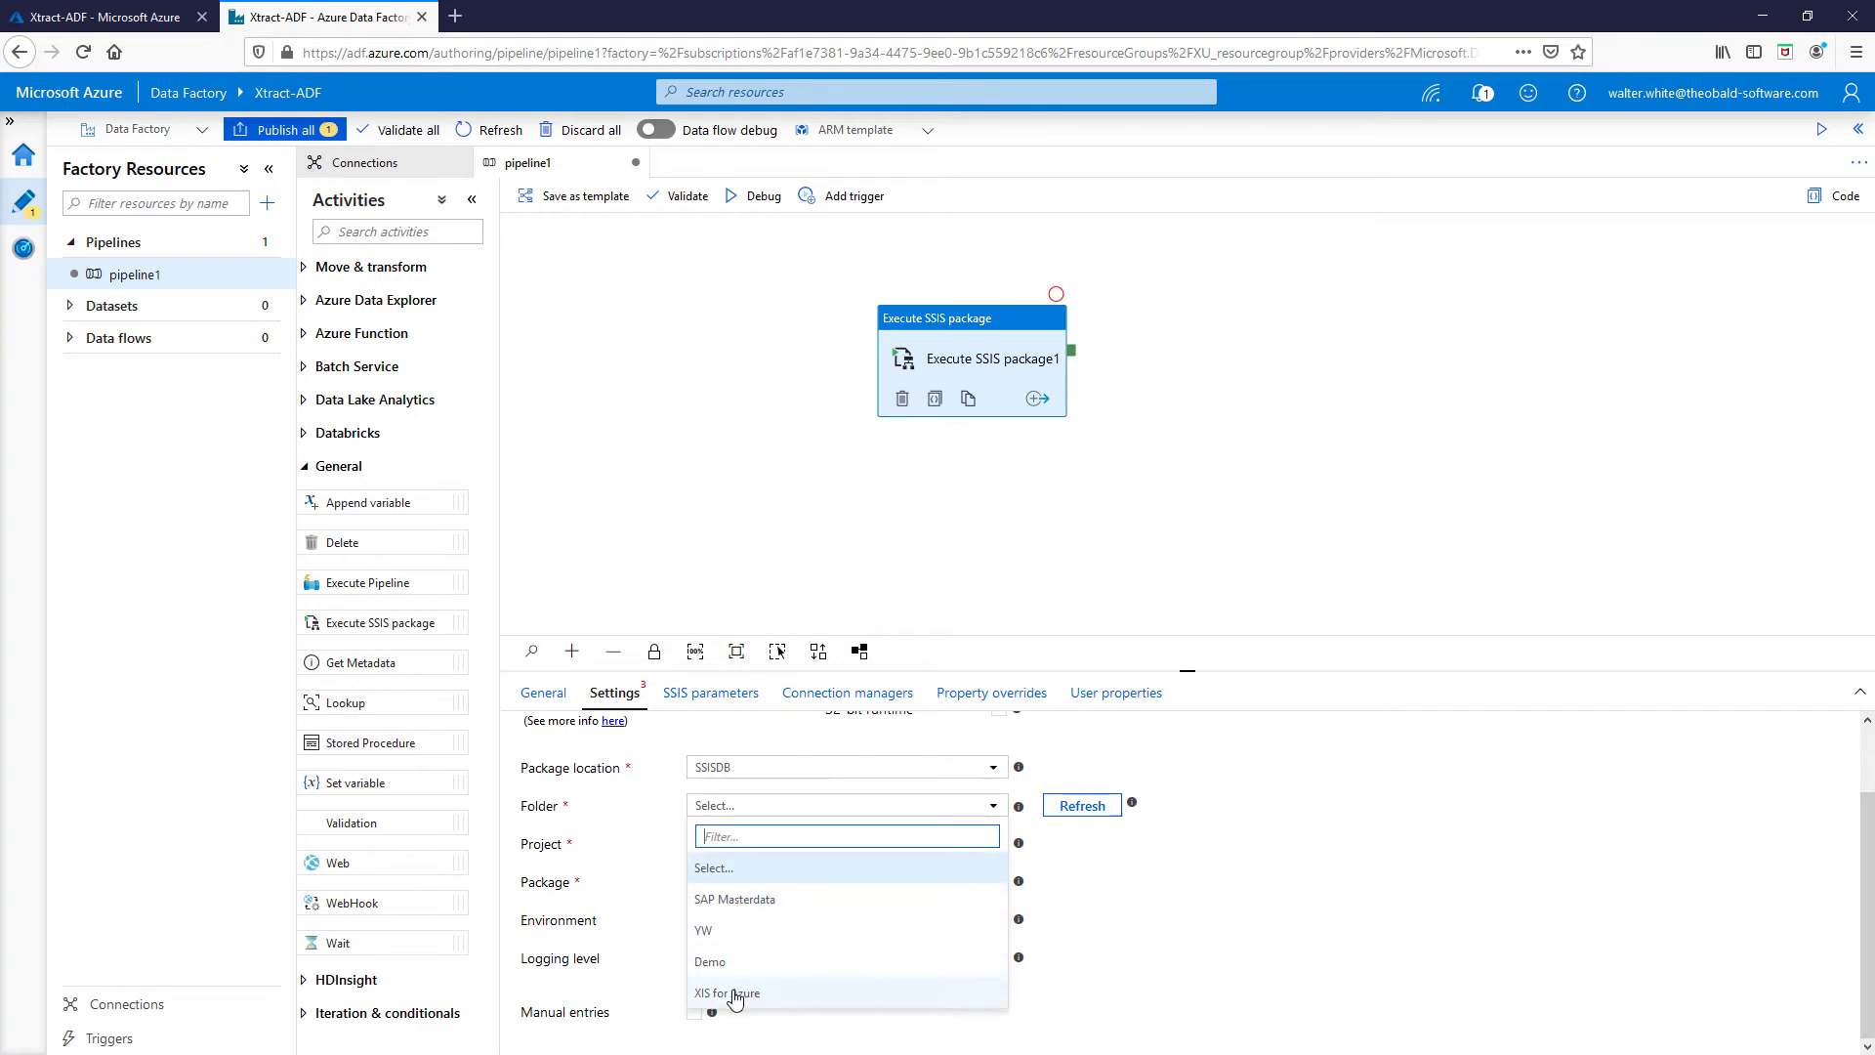
pyautogui.click(726, 992)
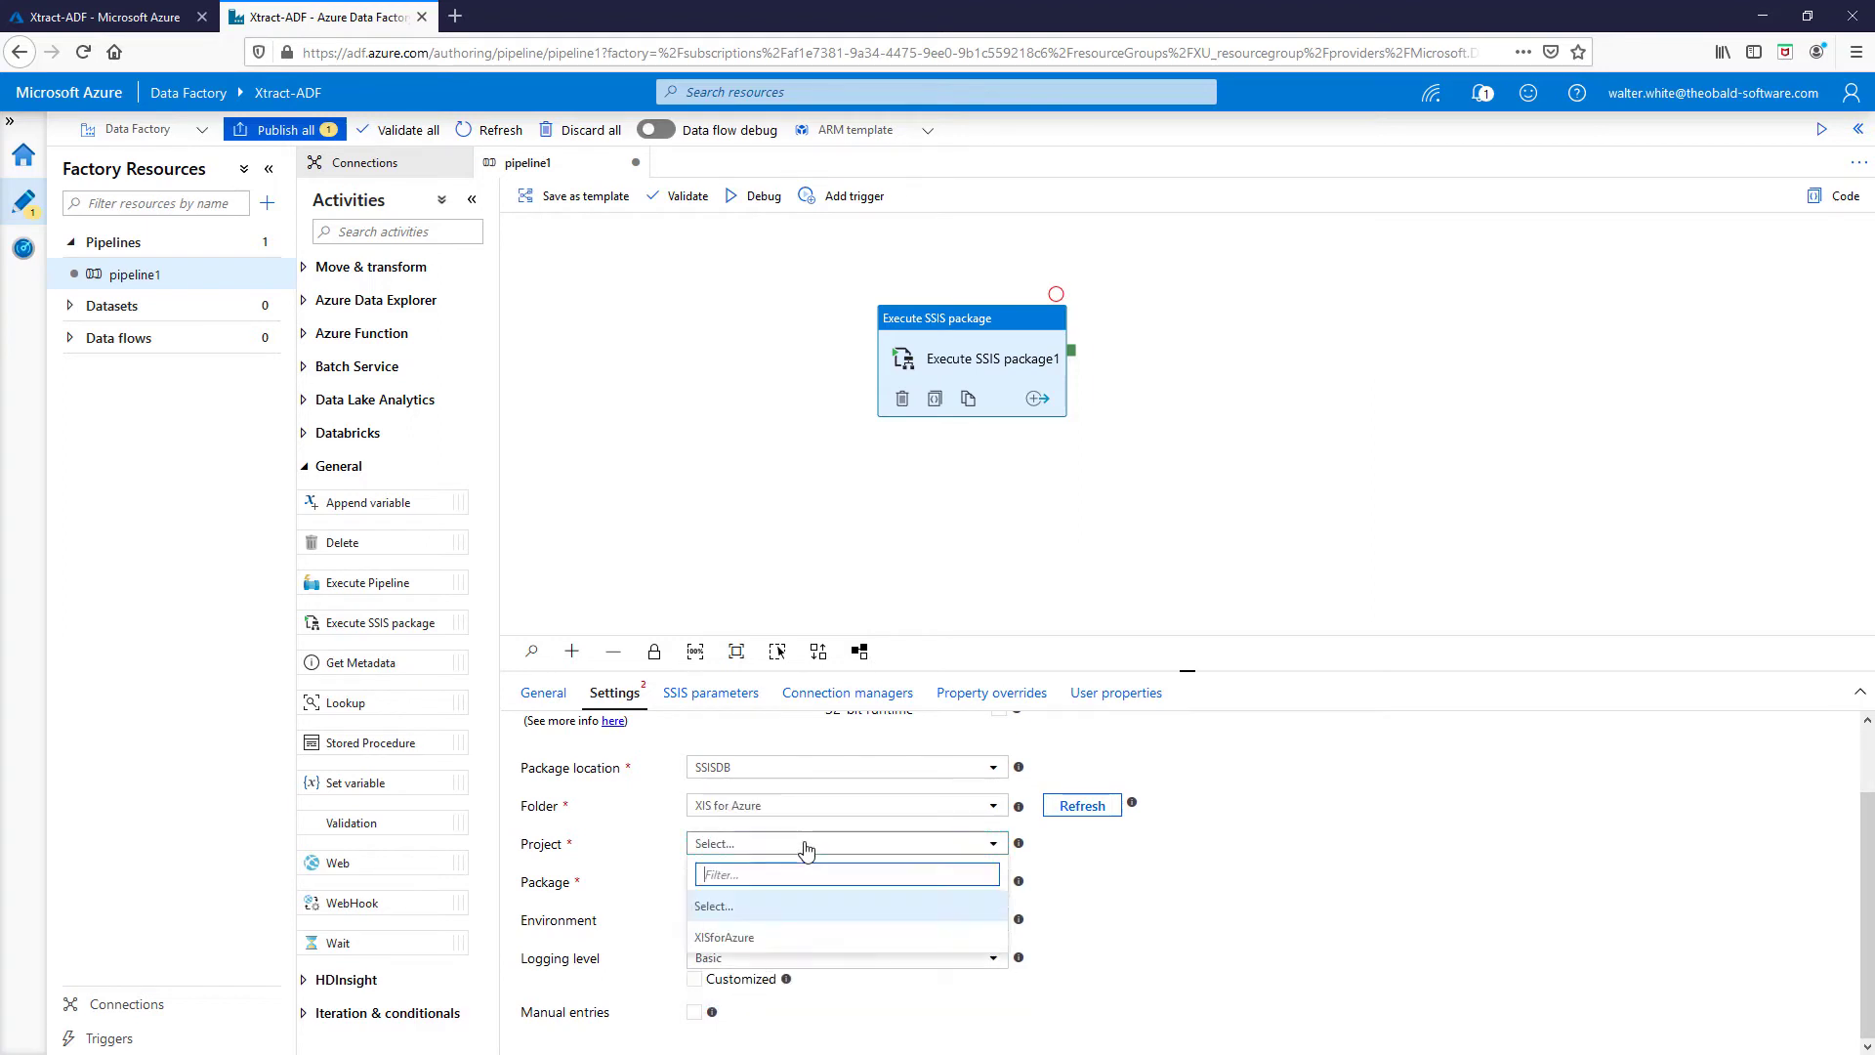
pyautogui.click(724, 936)
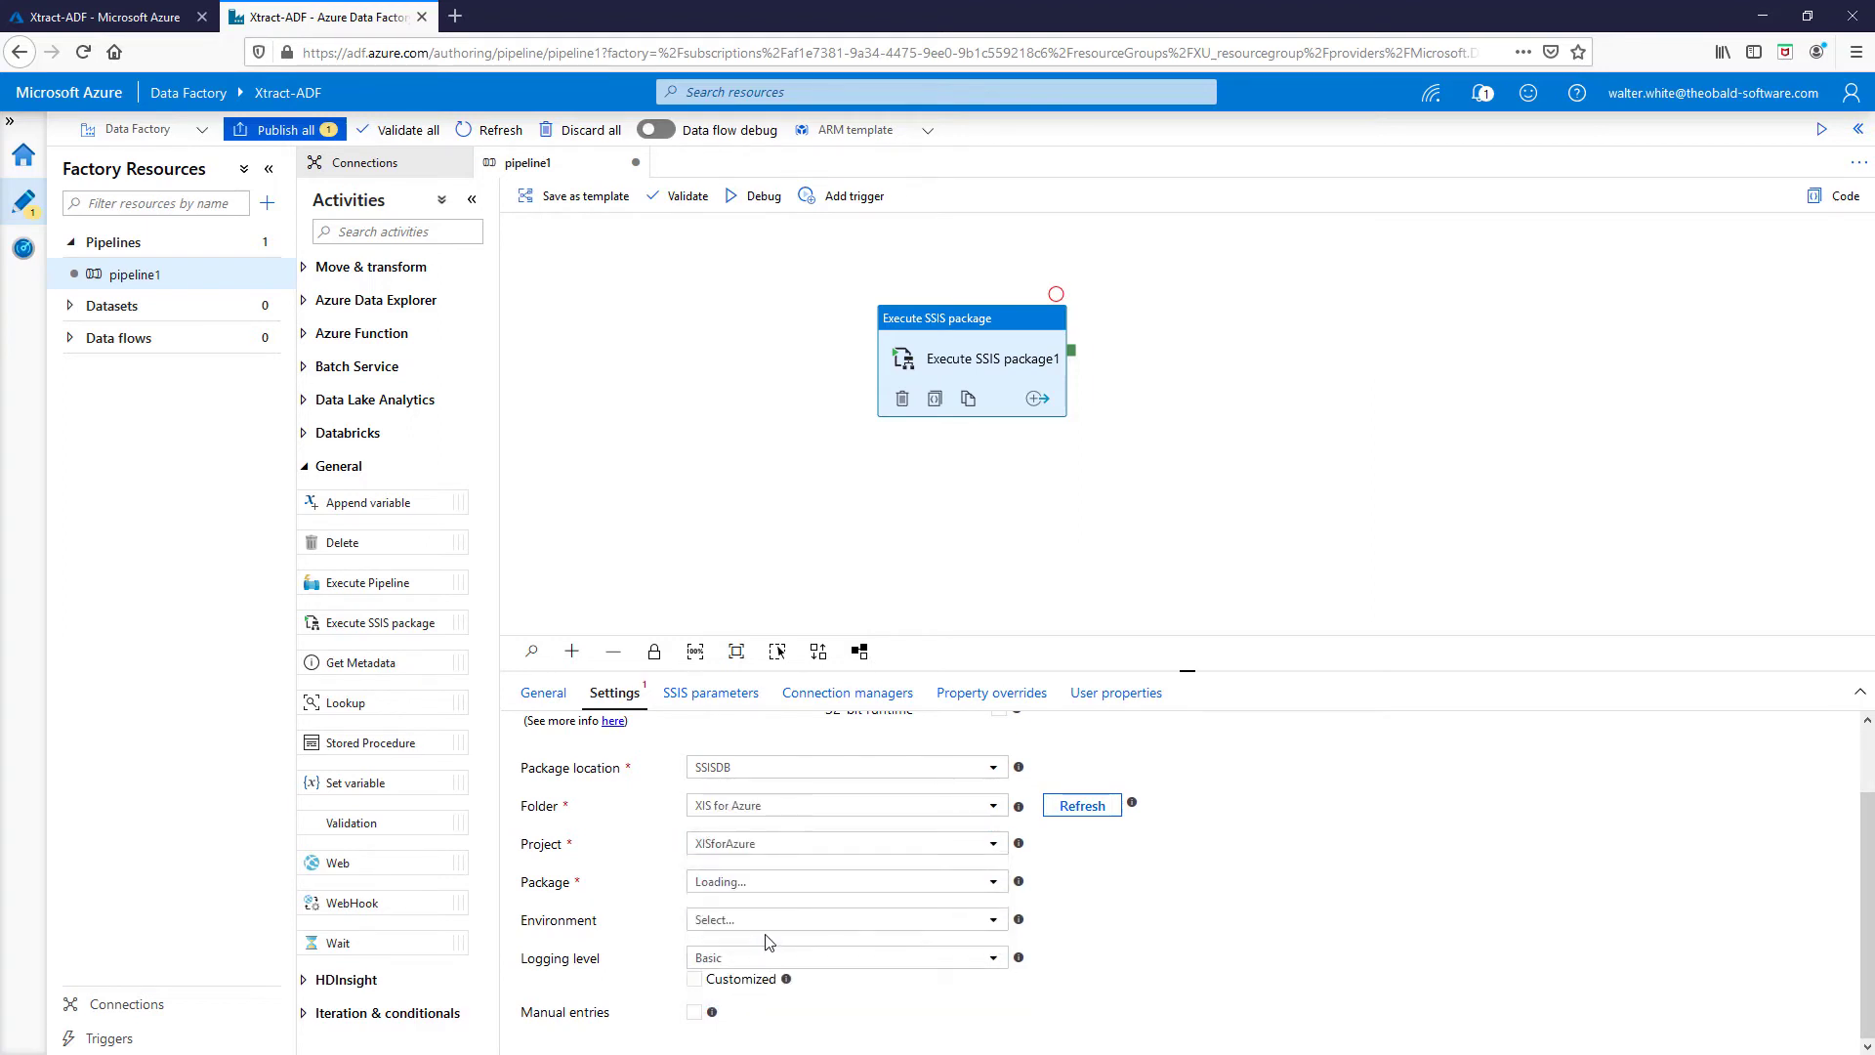
pyautogui.click(846, 881)
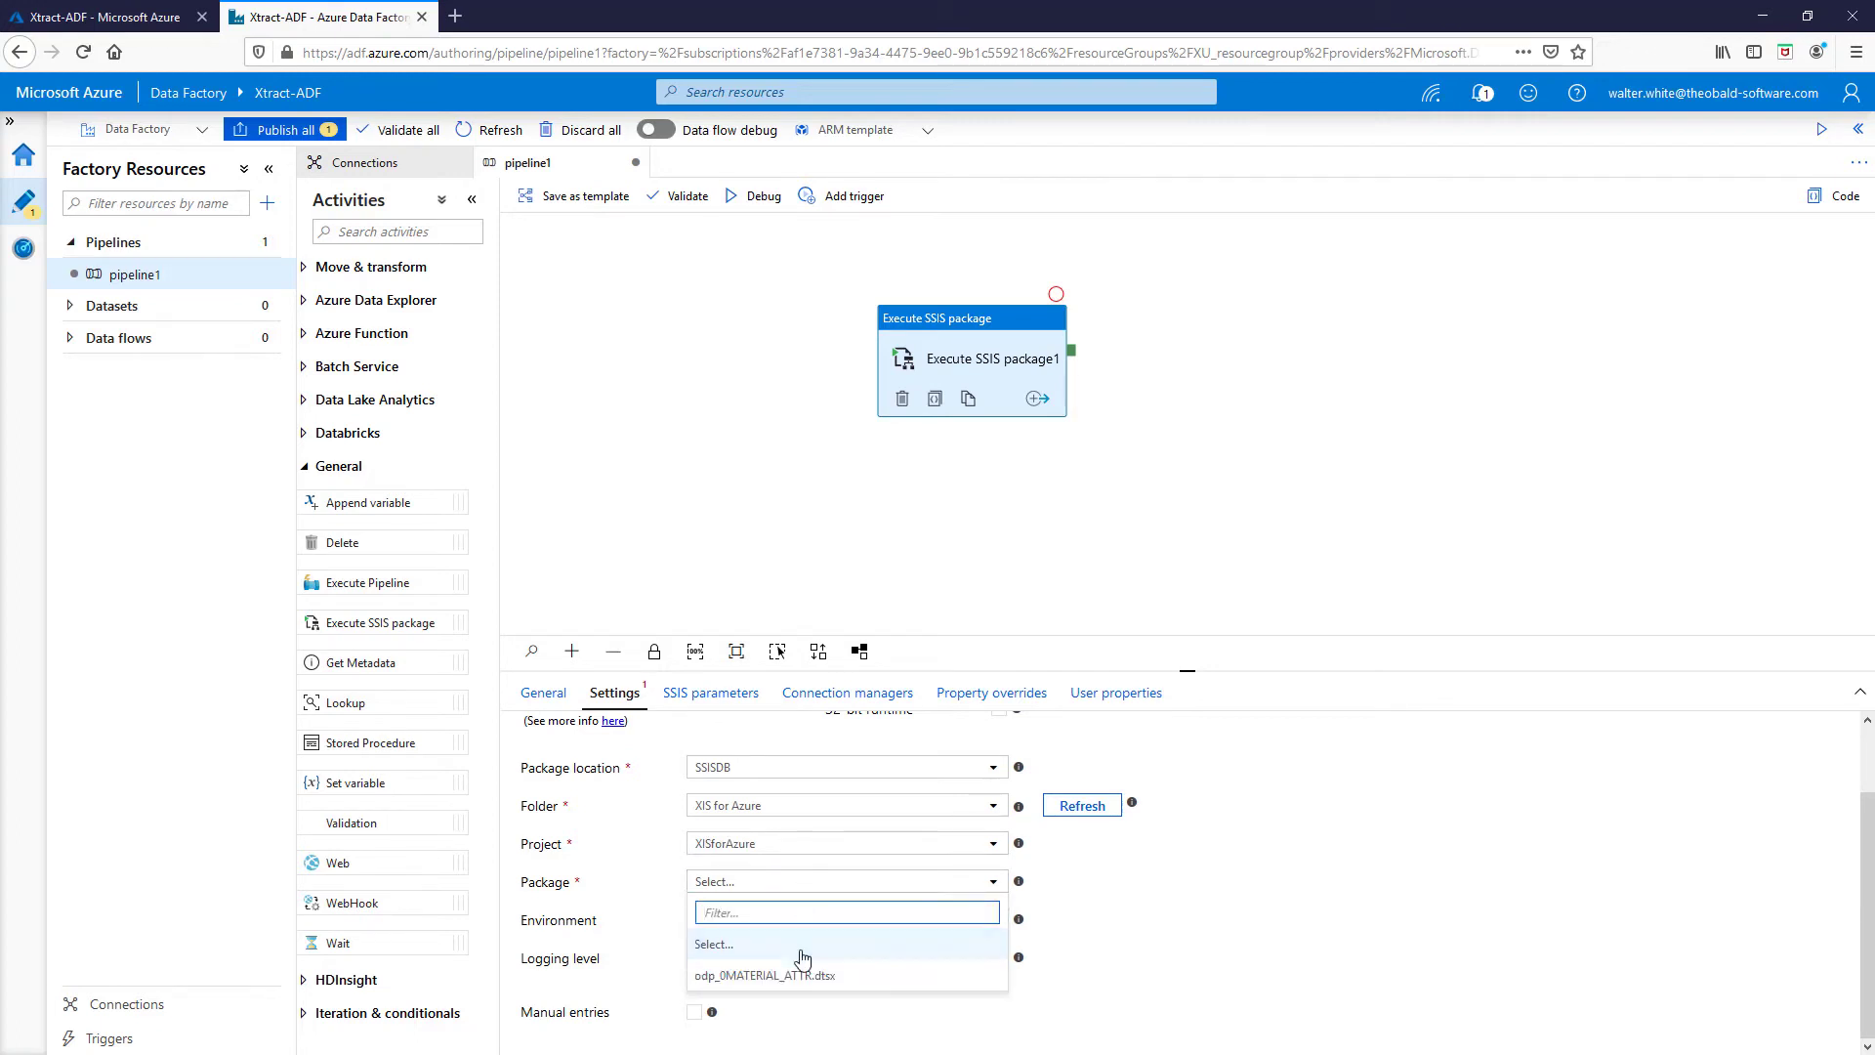
pyautogui.click(767, 975)
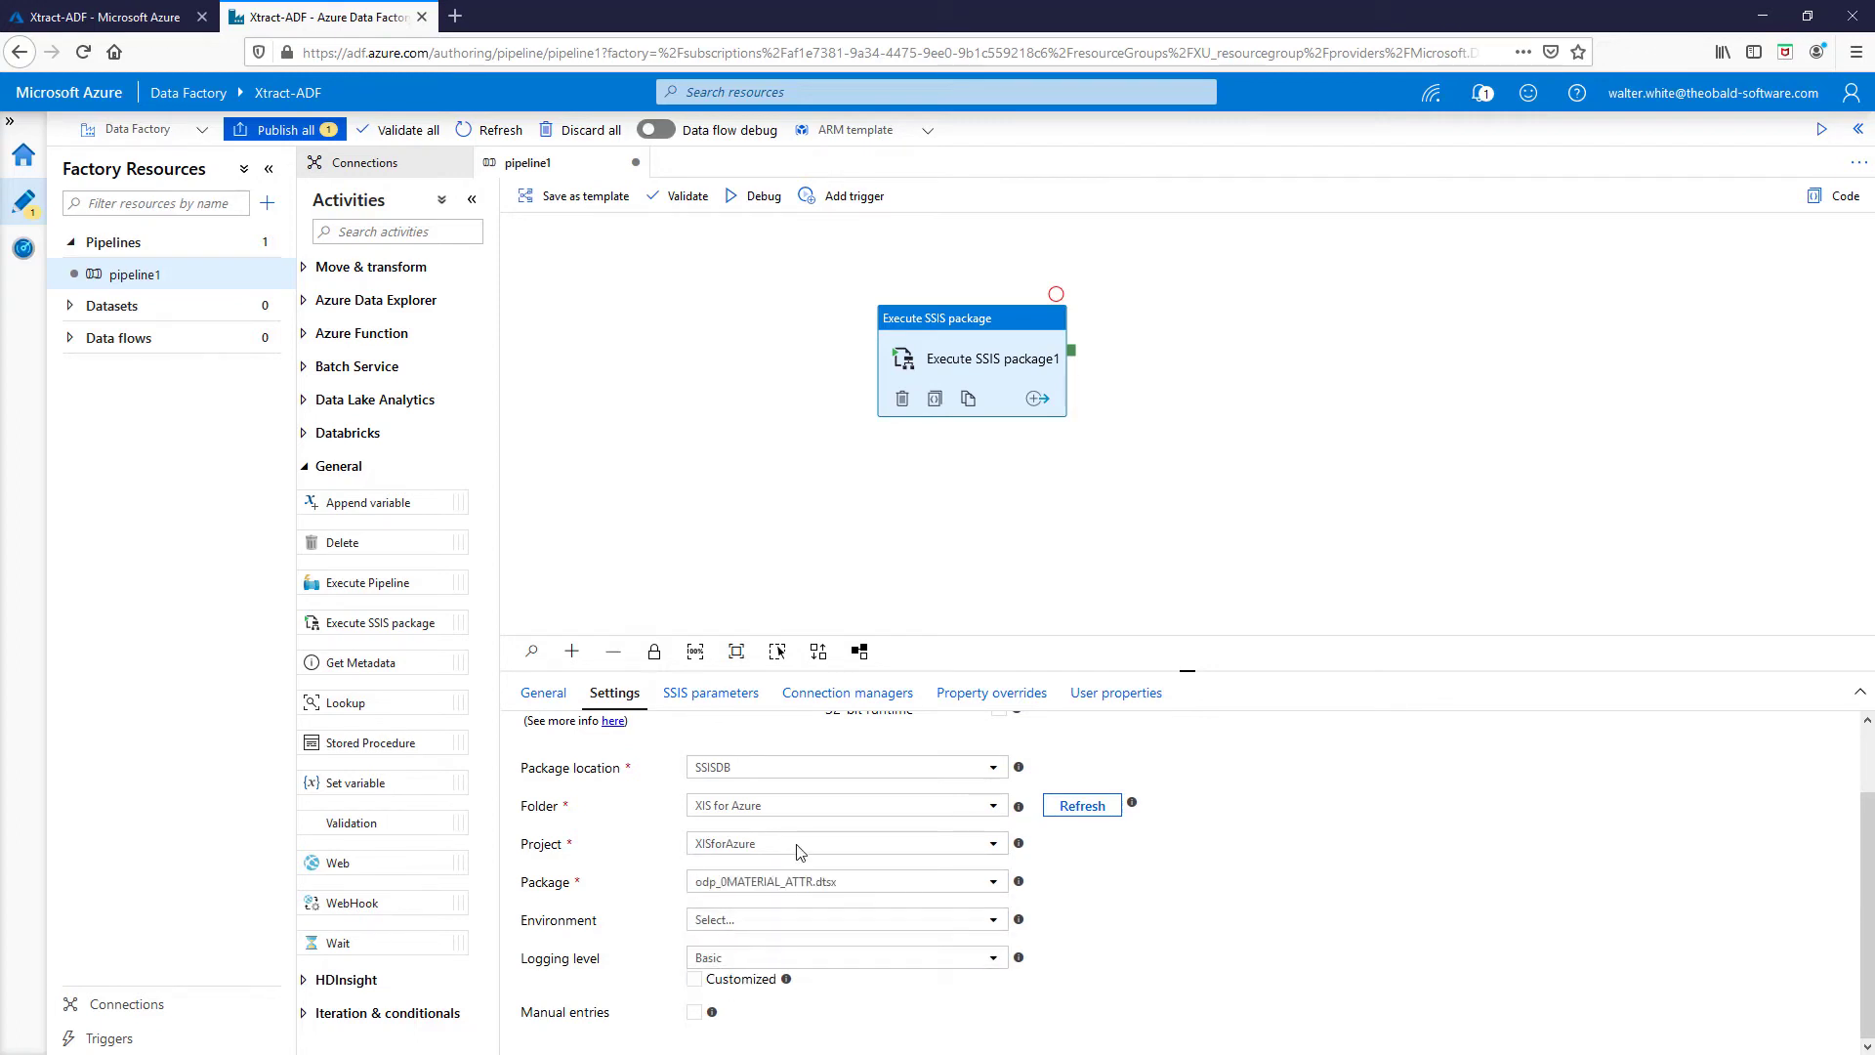
pyautogui.moveTo(761, 196)
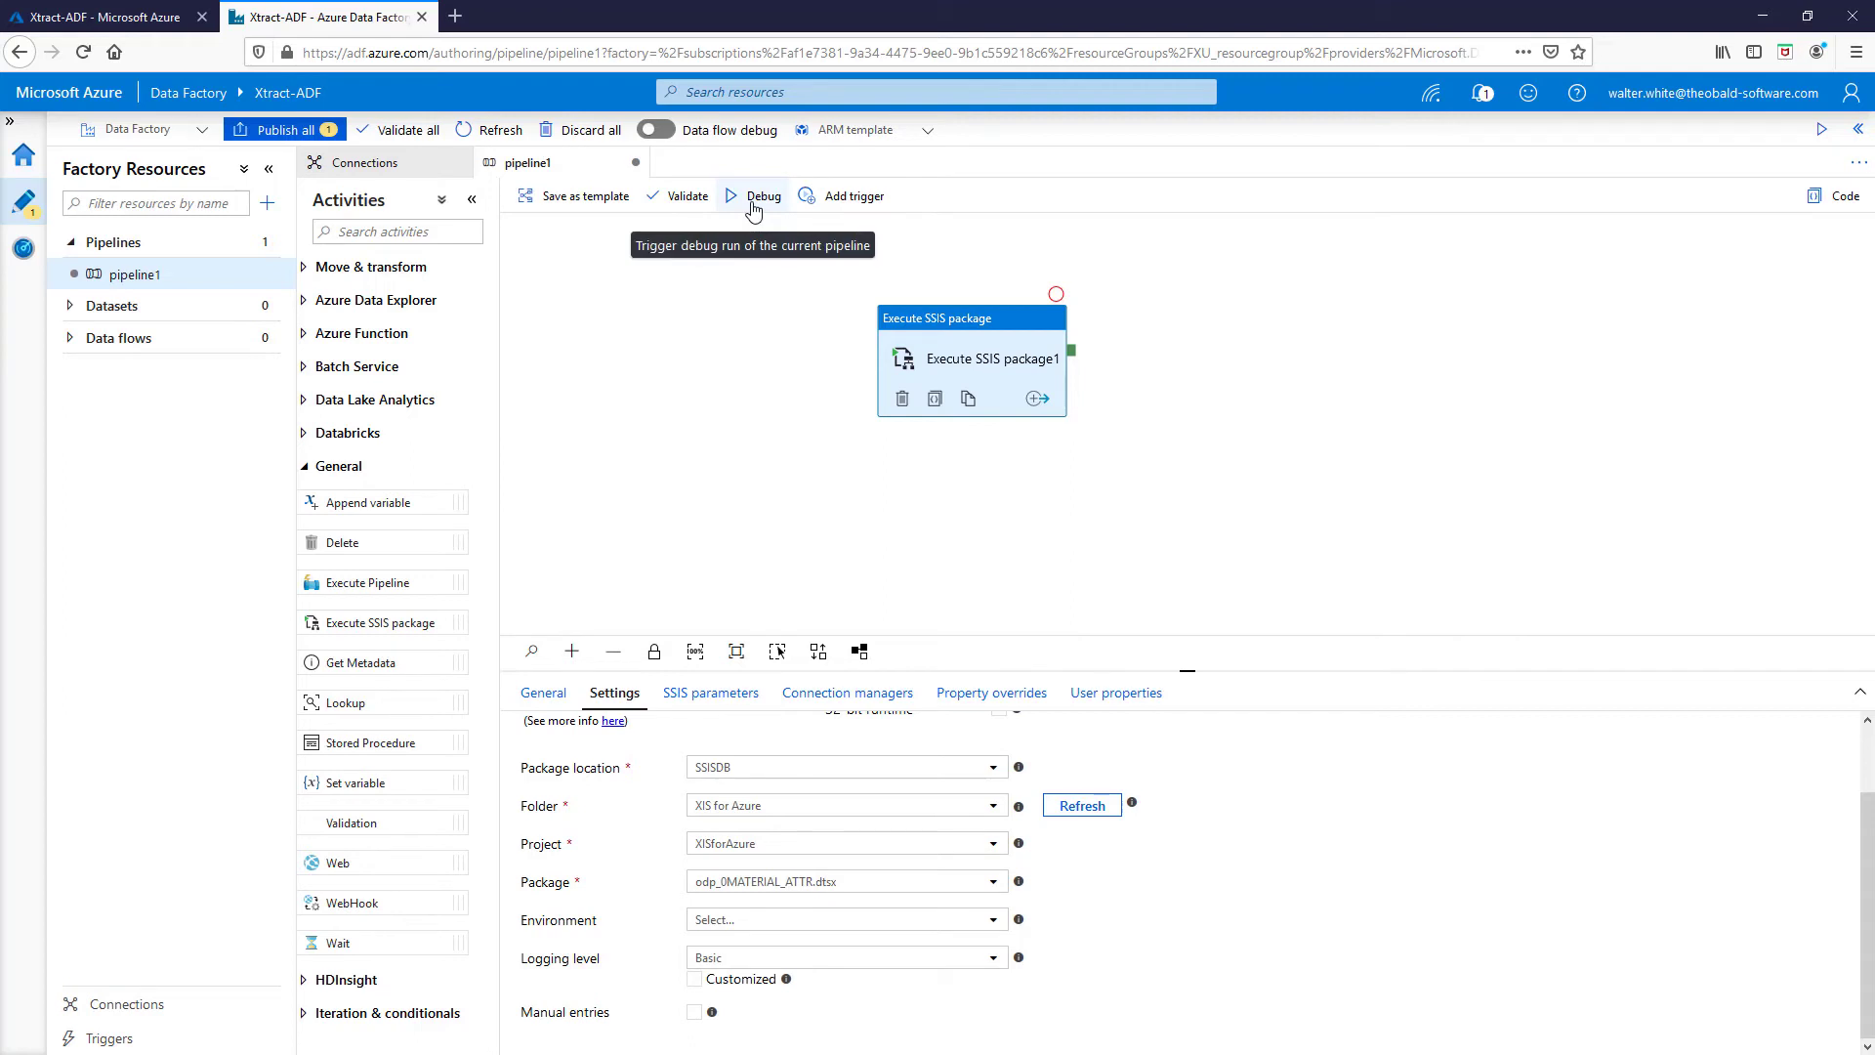
# Step: Debug-run pipeline1 until the Execute SSIS package activity succeeds, then clear the notification
pyautogui.click(763, 196)
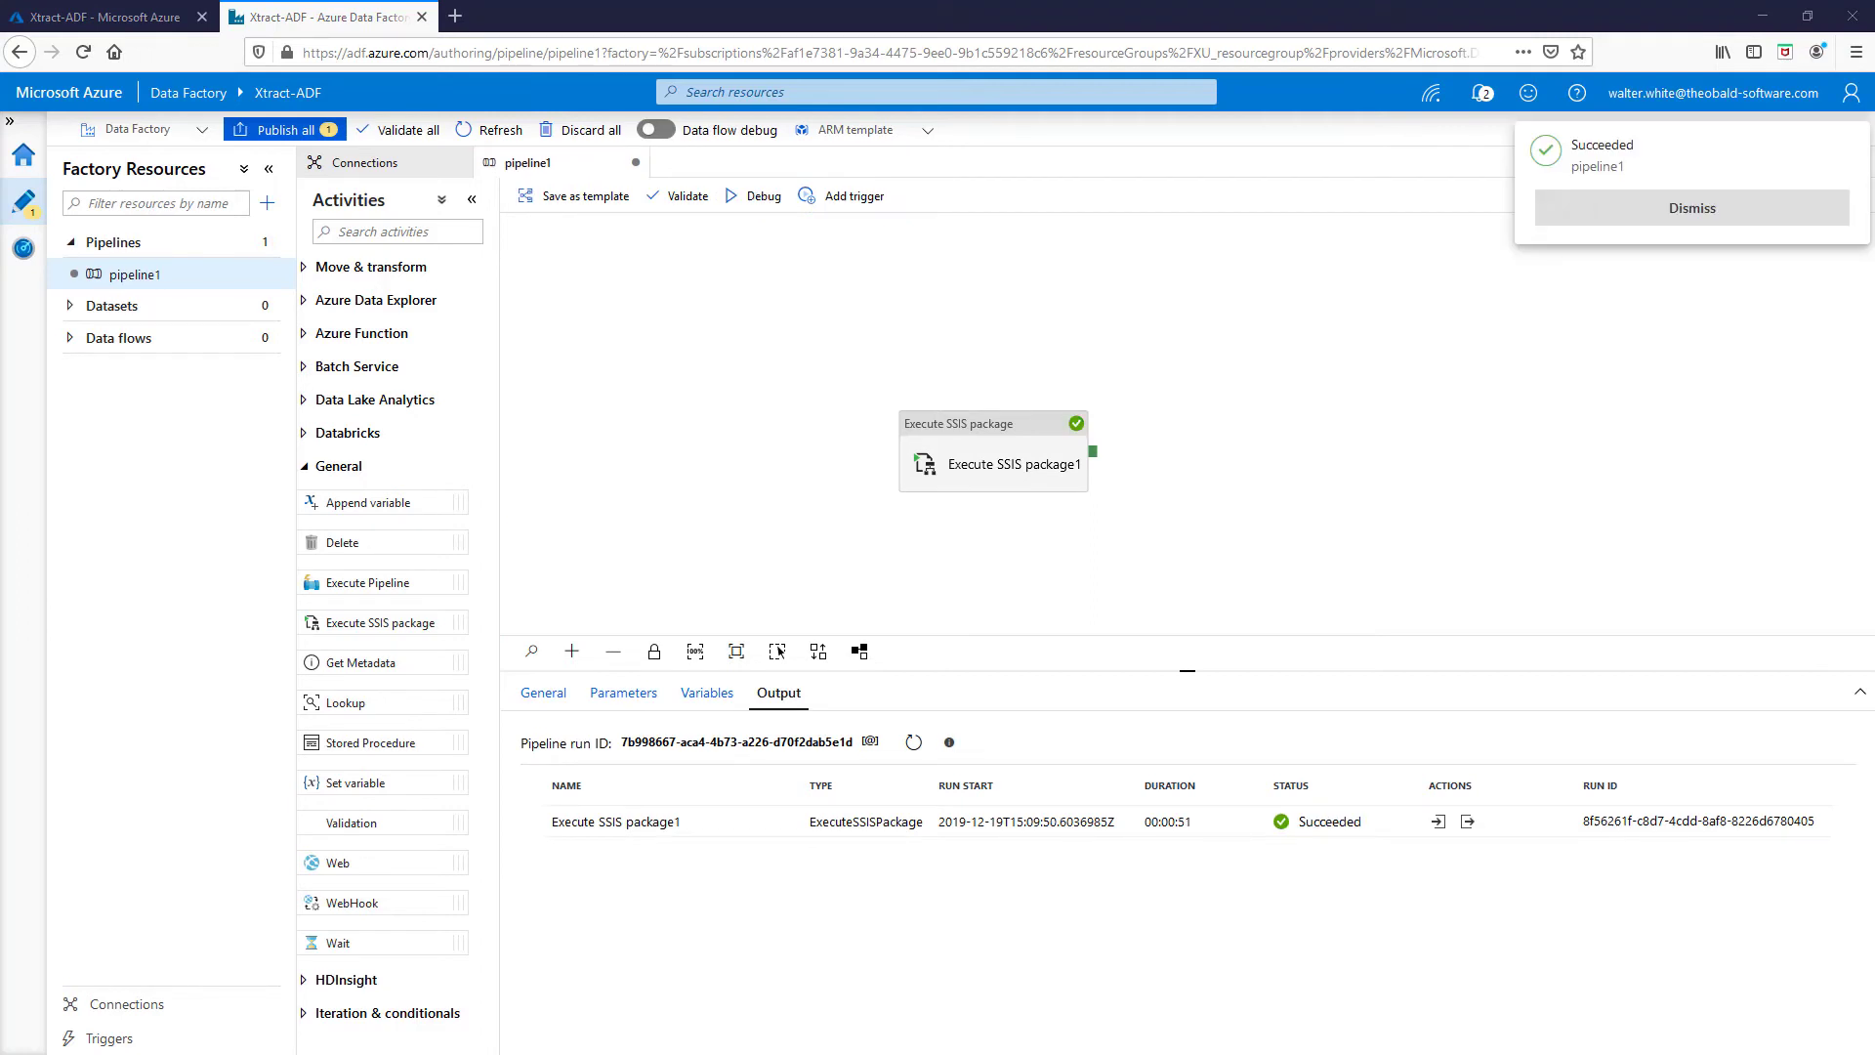
pyautogui.click(1690, 207)
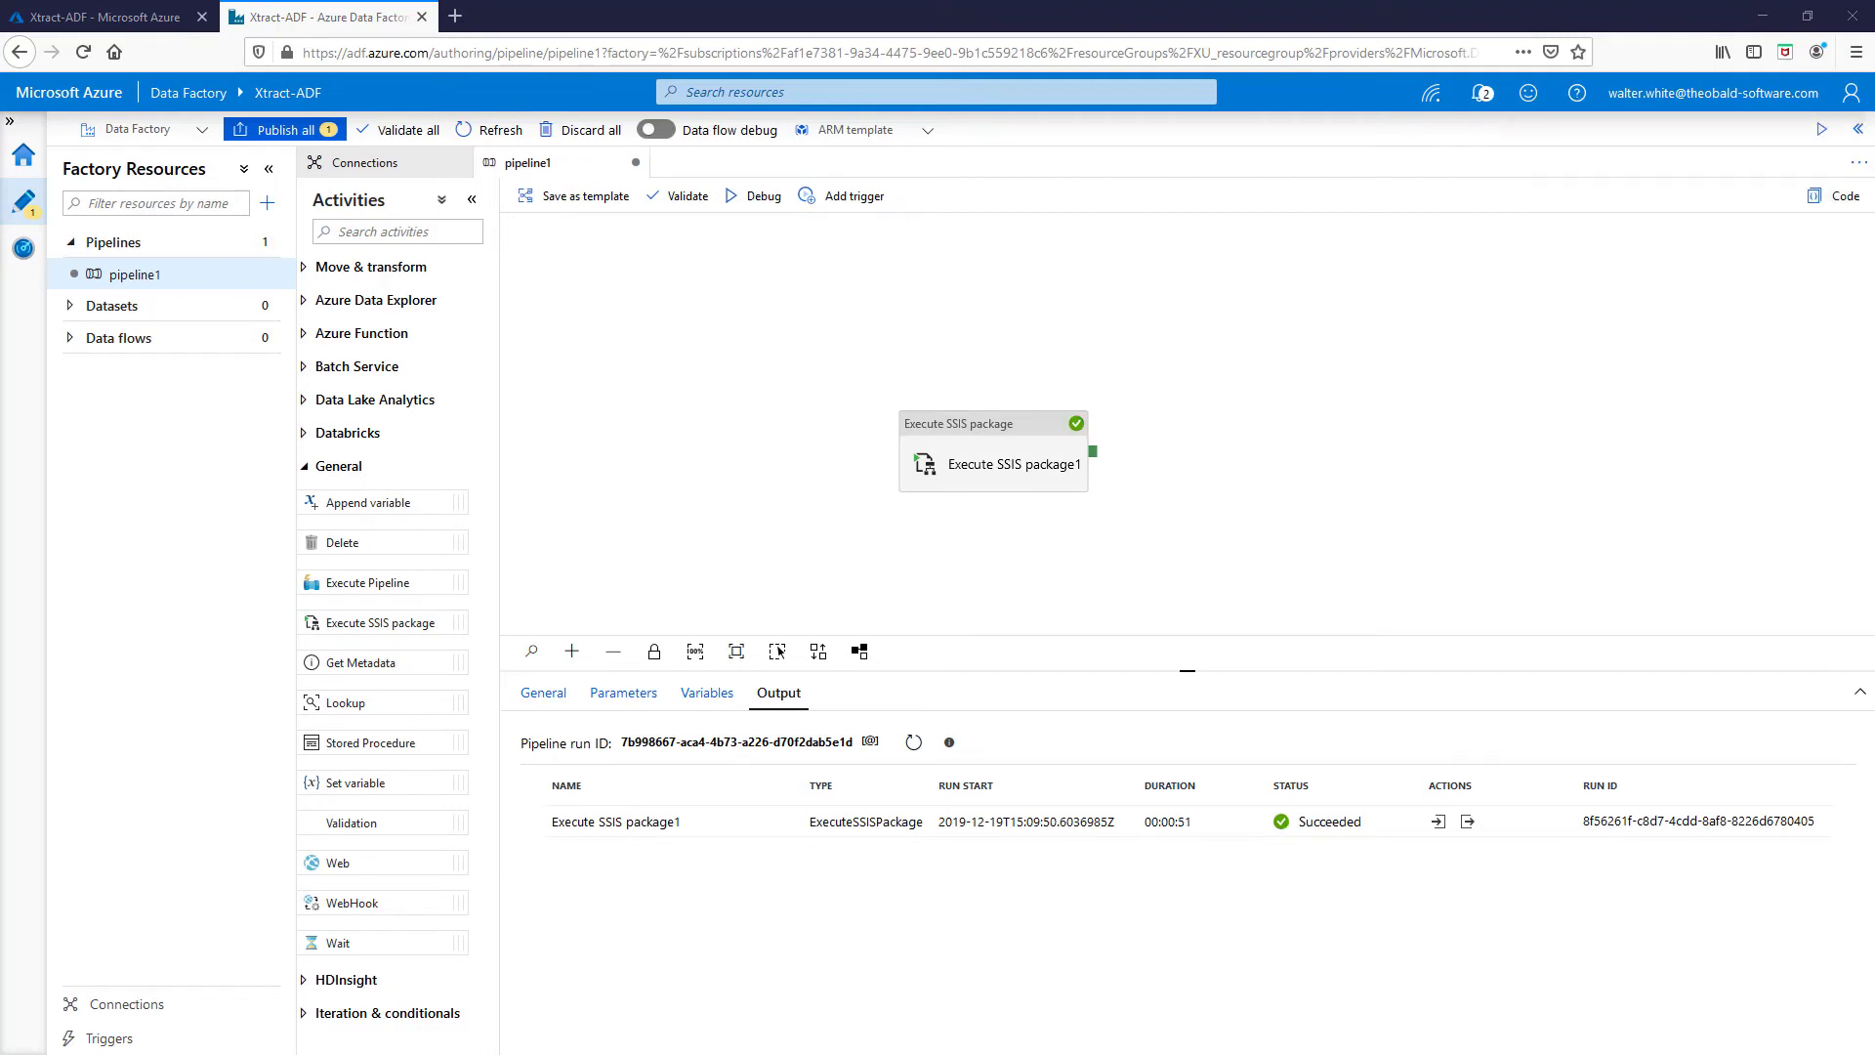